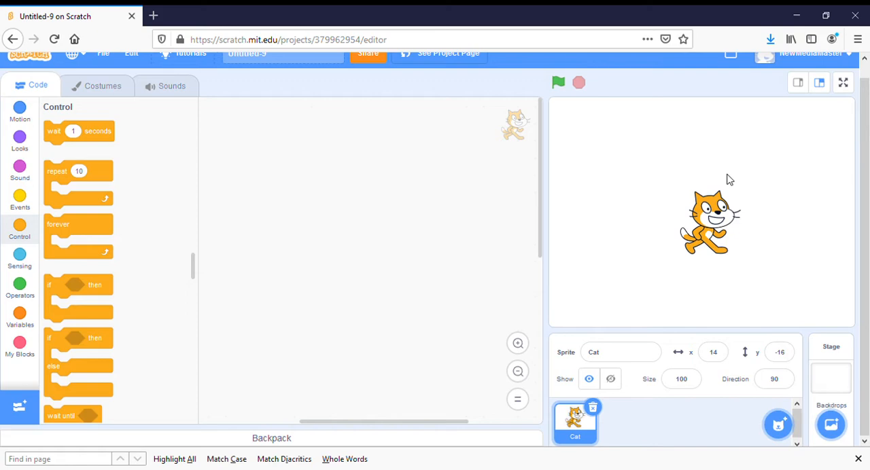
mouse_move(576, 177)
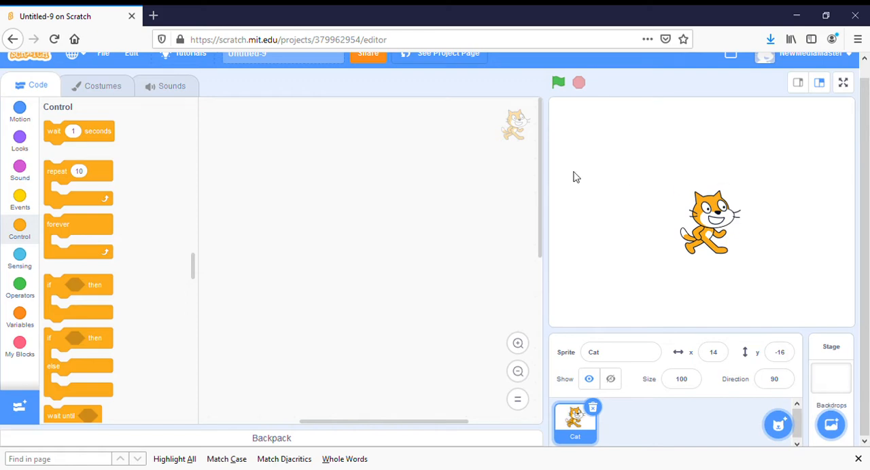
mouse_move(508, 81)
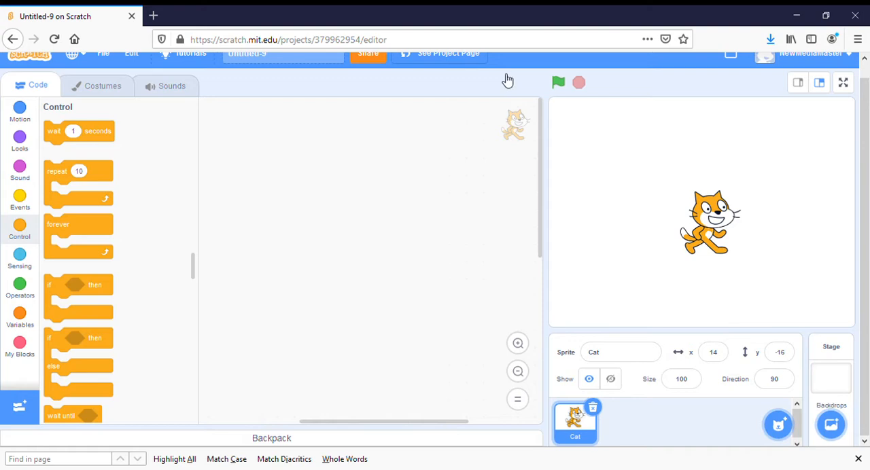
mouse_move(778, 300)
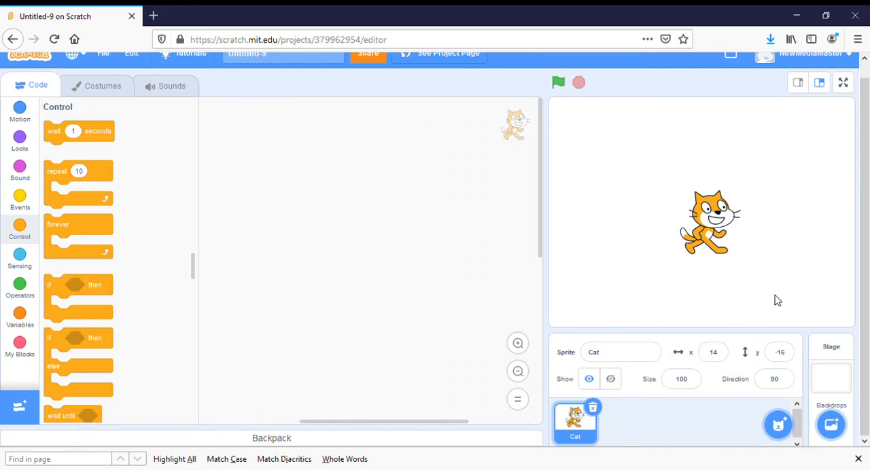
mouse_move(645, 138)
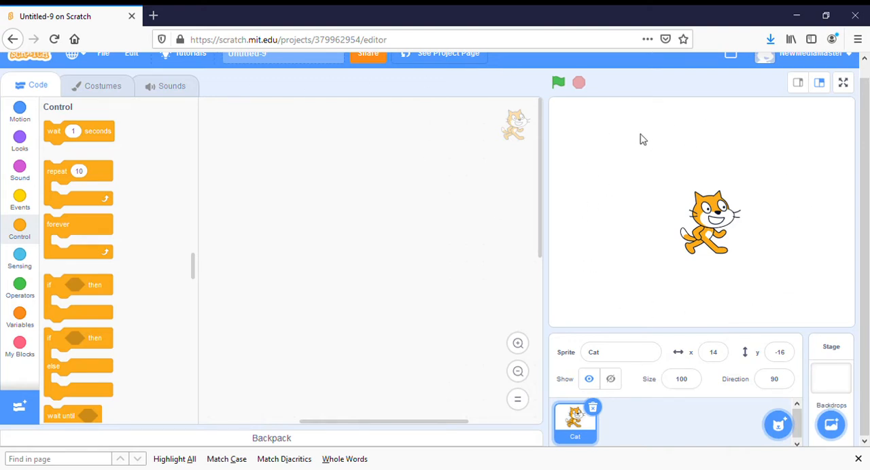
mouse_move(655, 161)
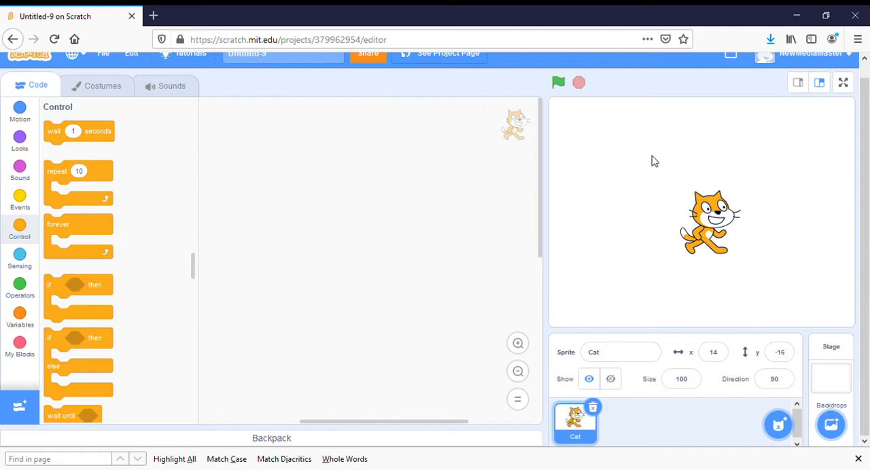
mouse_move(714, 234)
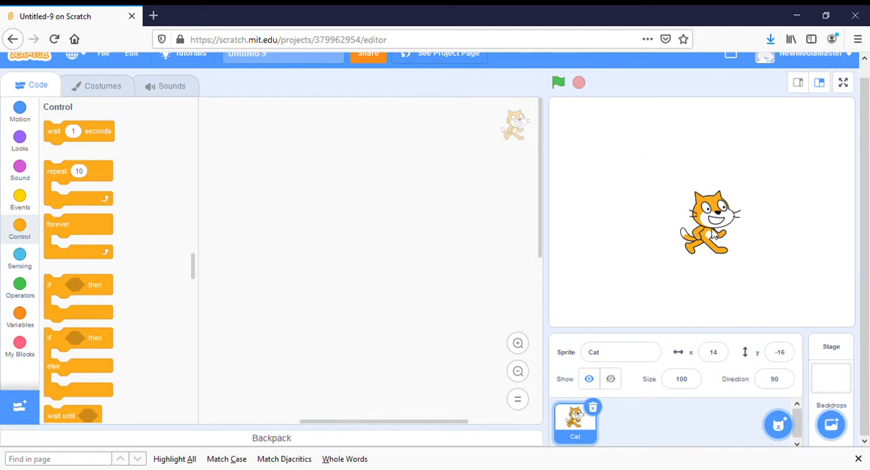
mouse_move(286, 191)
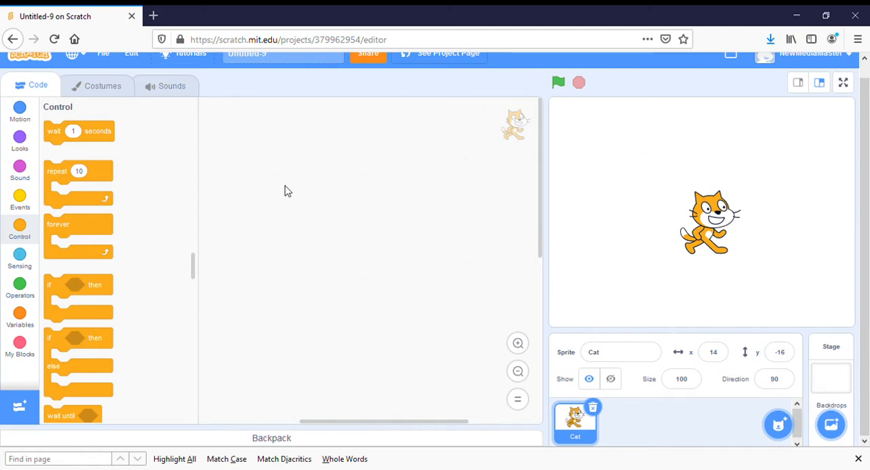
mouse_move(343, 199)
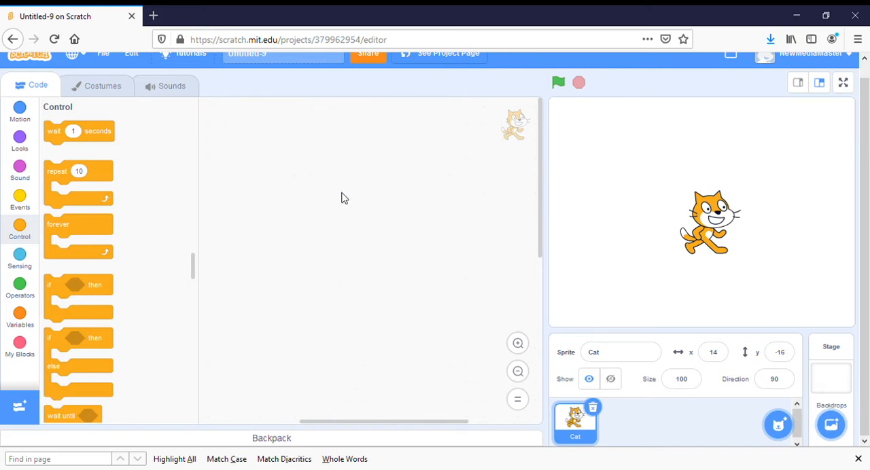
mouse_move(36, 367)
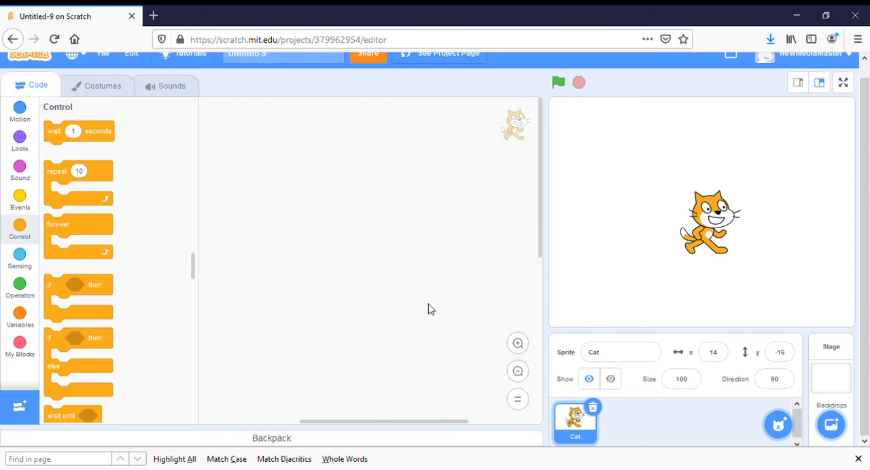
mouse_move(601, 405)
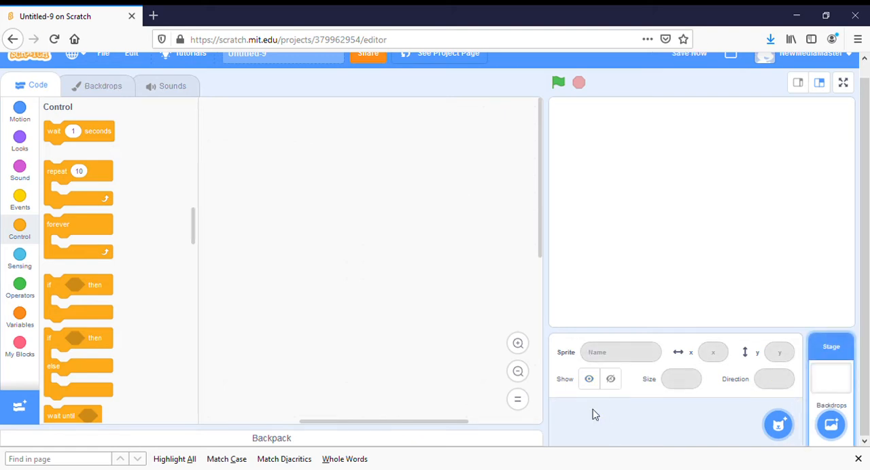
mouse_move(740, 446)
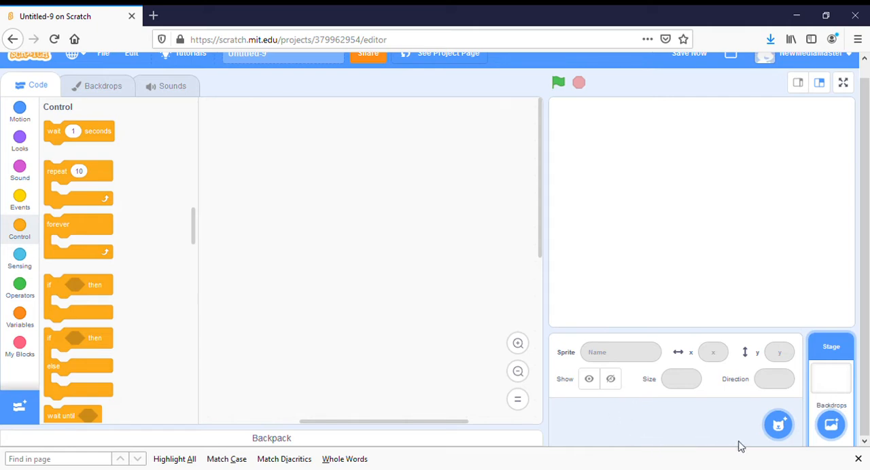
Add the Parrot sprite from the library, searching 'pa' to find it
left_click(778, 424)
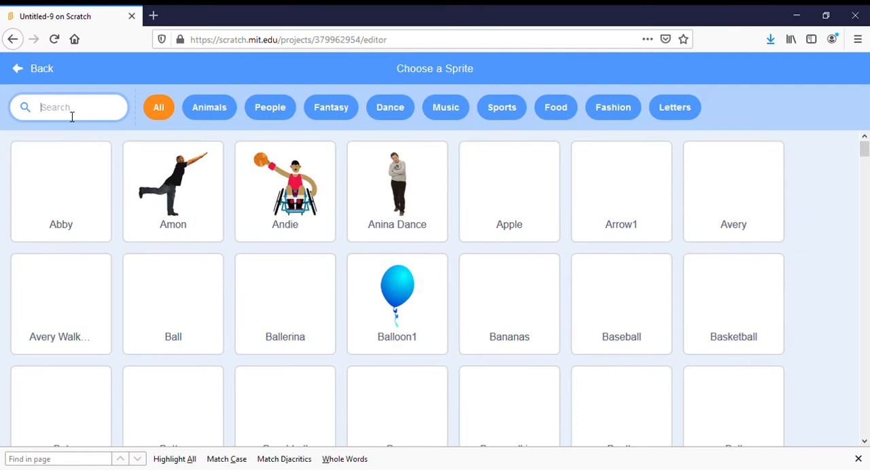
type("par")
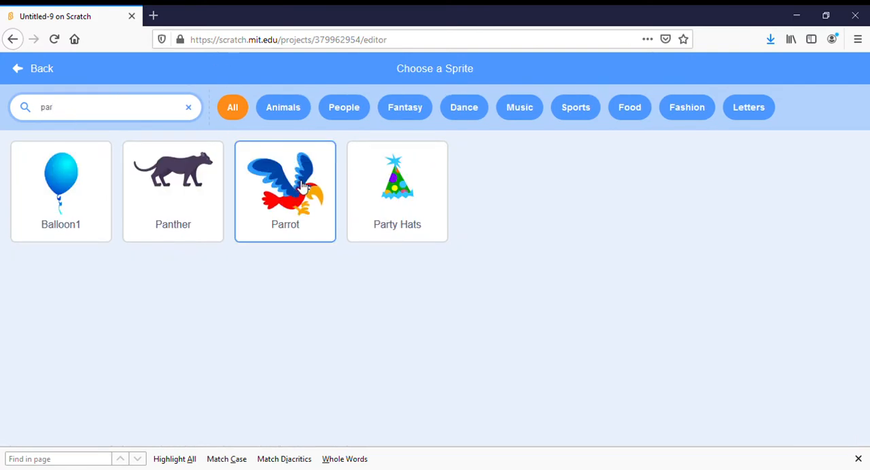
left_click(286, 191)
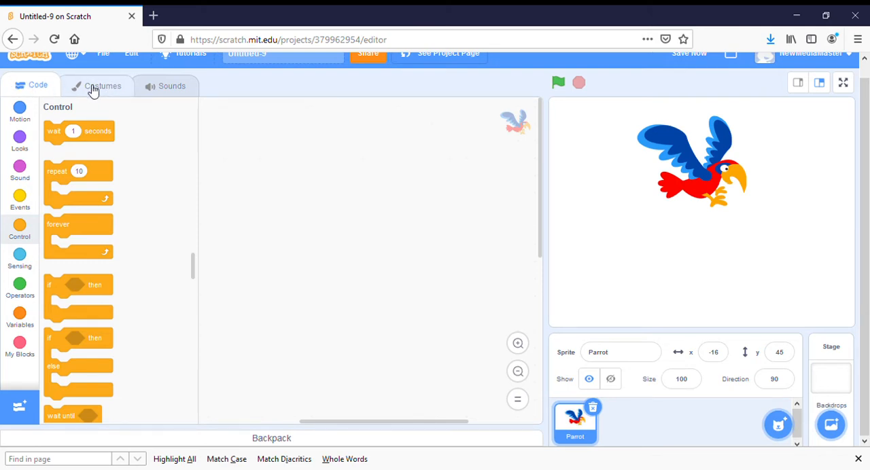
Review the parrot's costumes, leaving it on the wings-down parrot-b costume, and return to Code
left_click(104, 85)
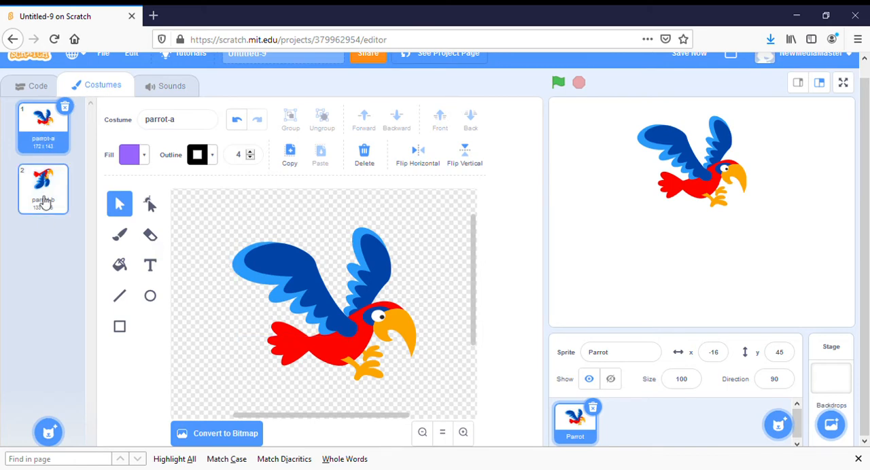
left_click(44, 189)
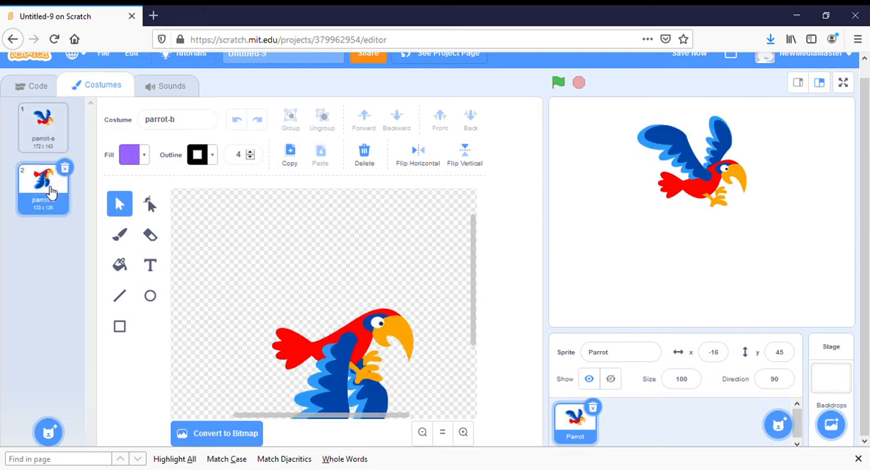
left_click(38, 85)
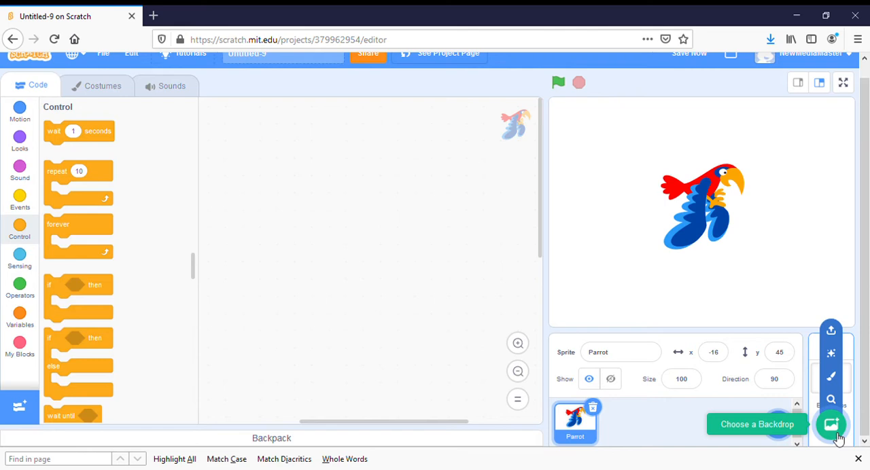
Set the stage backdrop to Blue Sky from the backdrop library
left_click(832, 424)
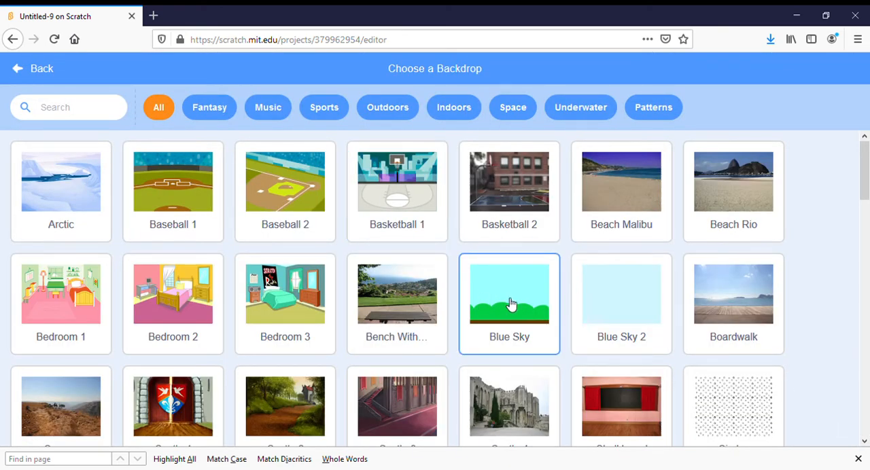
left_click(508, 294)
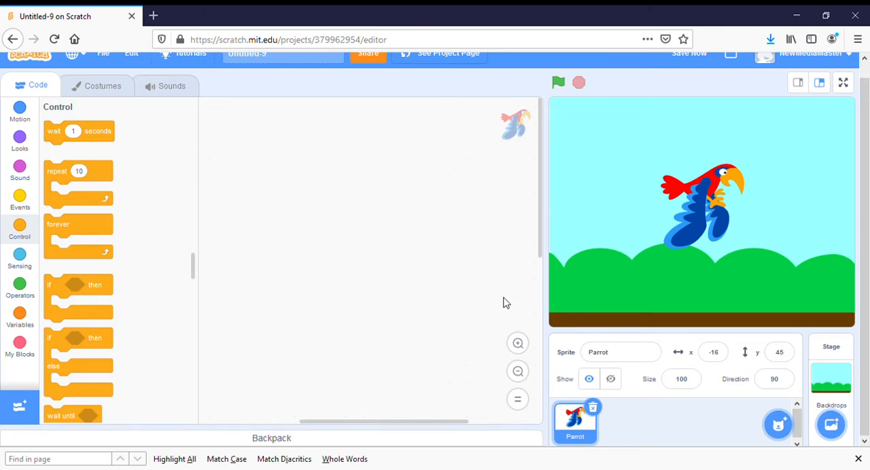
mouse_move(30, 183)
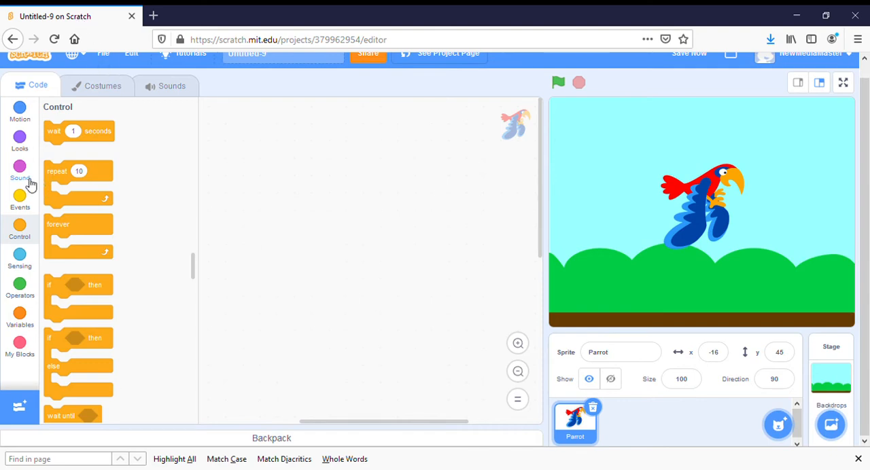
Start the parrot's script with a green-flag block and drag the parrot to the stage's left edge
left_click(19, 197)
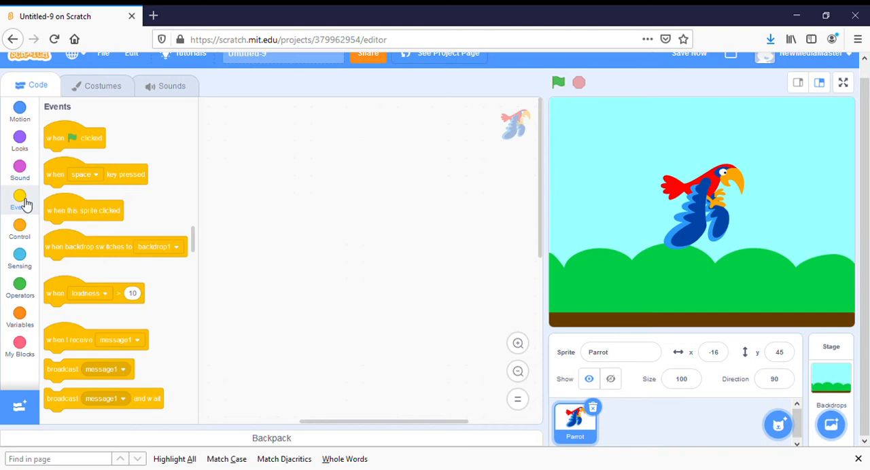
mouse_move(27, 185)
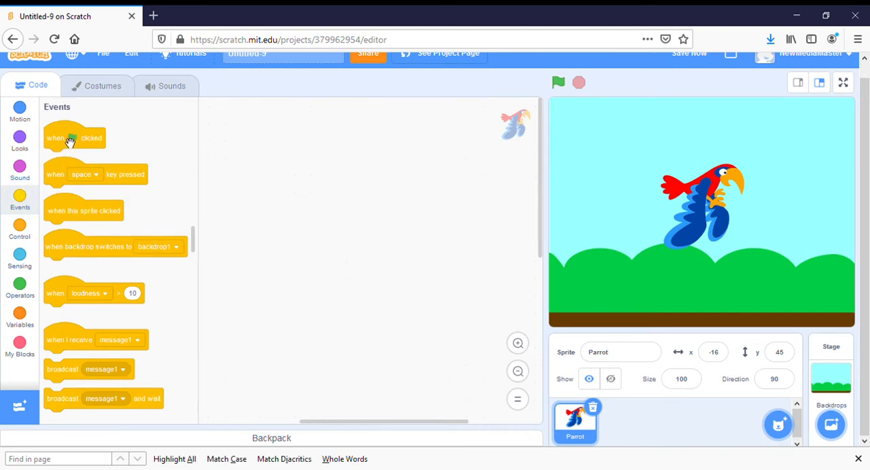
left_click_drag(75, 137, 323, 148)
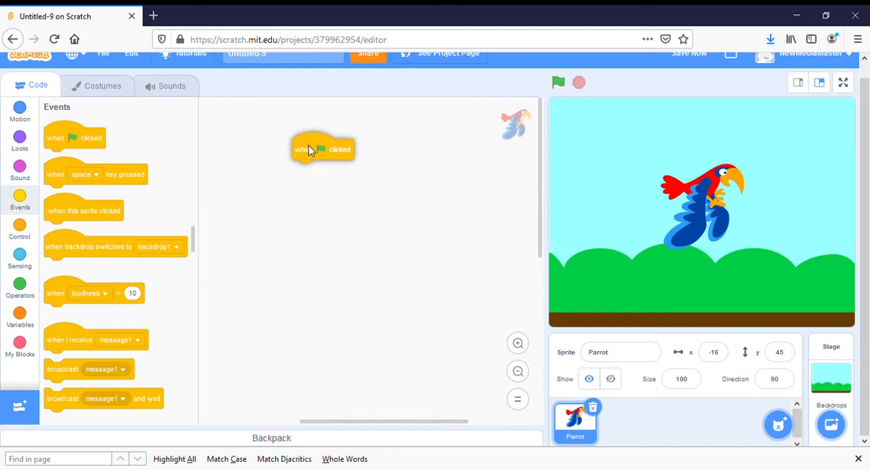
mouse_move(306, 306)
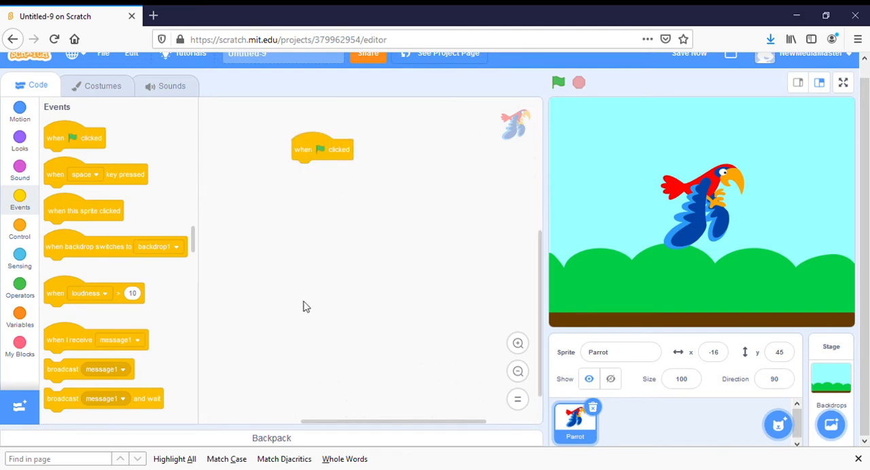
mouse_move(231, 272)
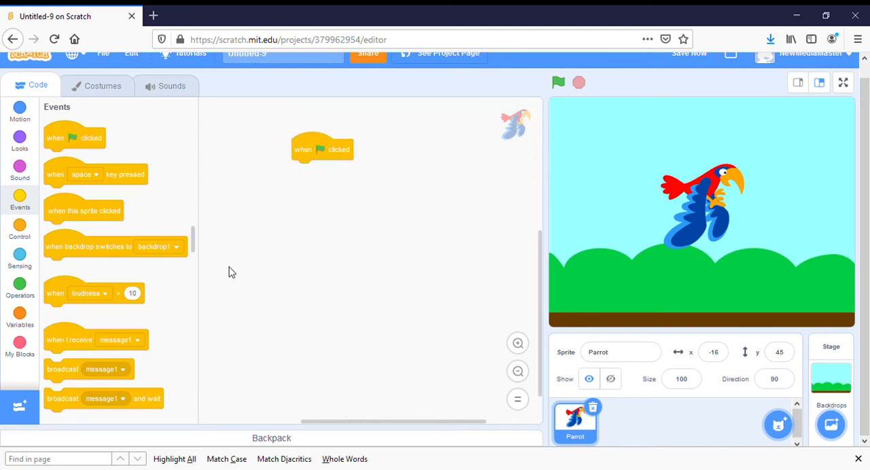
mouse_move(230, 268)
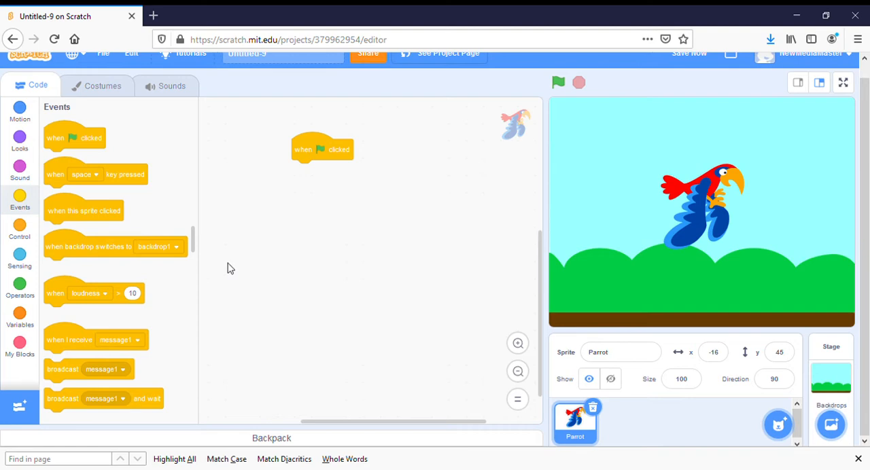
mouse_move(709, 185)
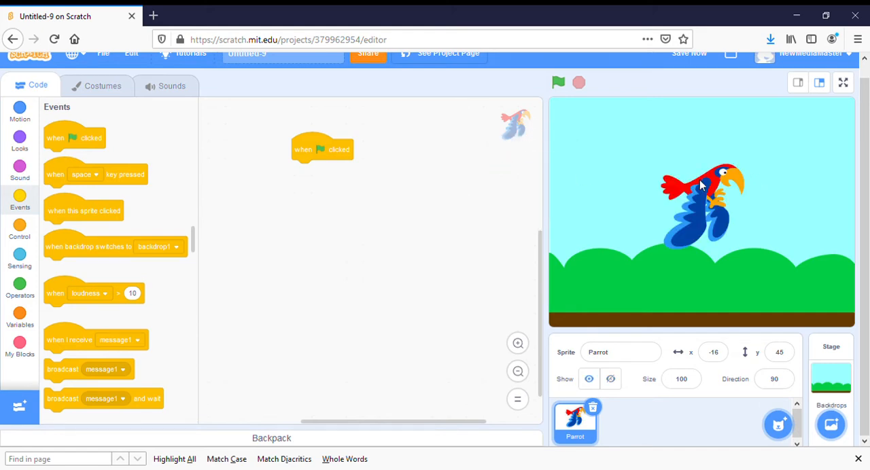
left_click_drag(700, 204, 571, 204)
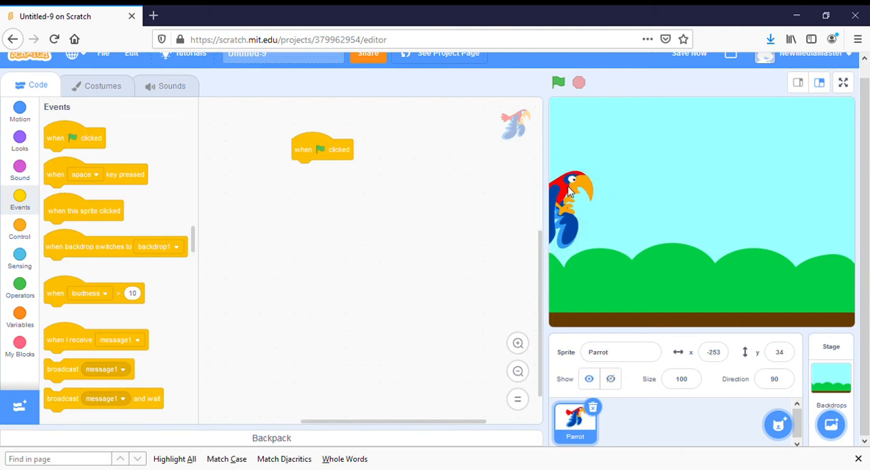
left_click_drag(573, 197, 560, 193)
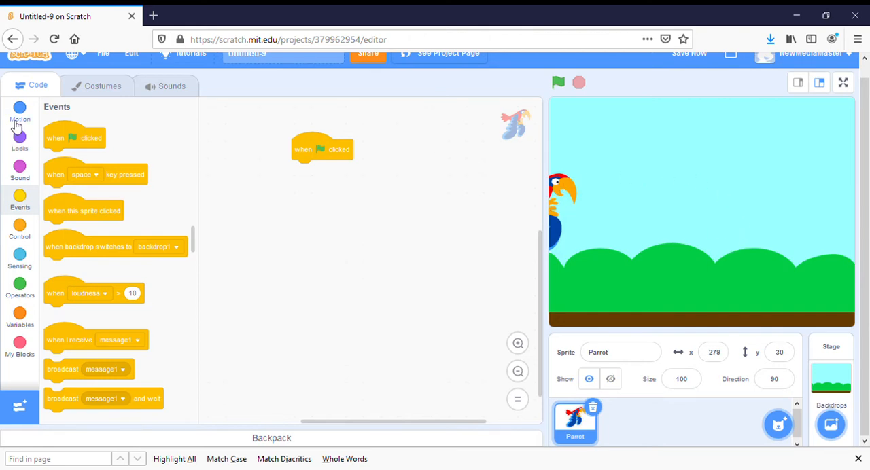
mouse_move(19, 111)
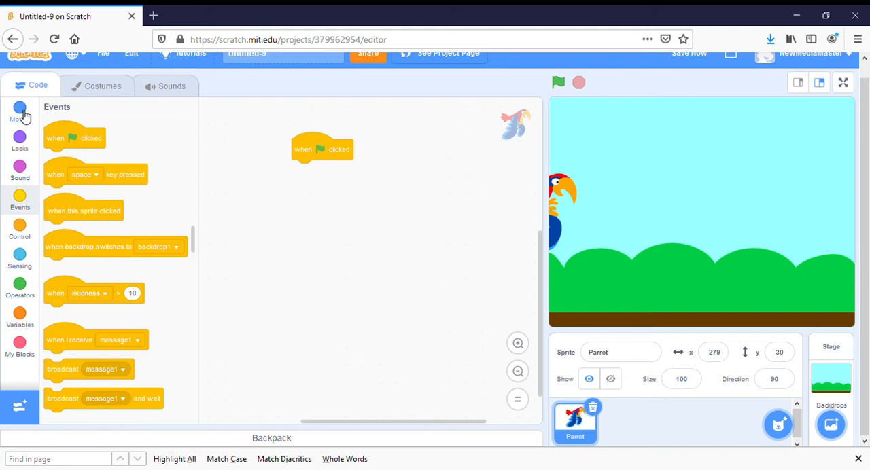
Add a 'go to x: -279 y: 30' block under the green-flag start
left_click(19, 111)
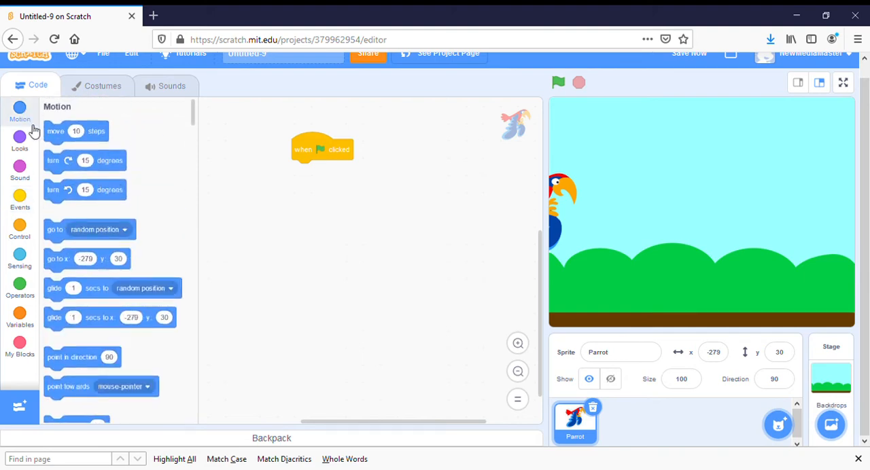
mouse_move(65, 275)
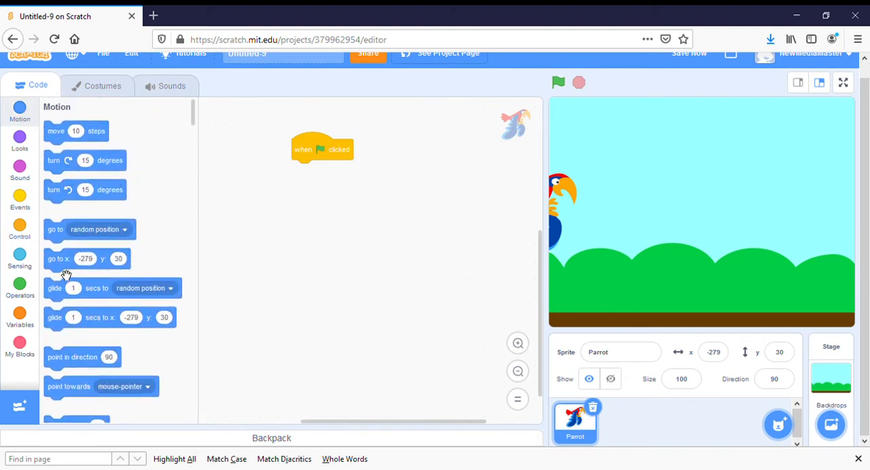
left_click_drag(87, 259, 332, 174)
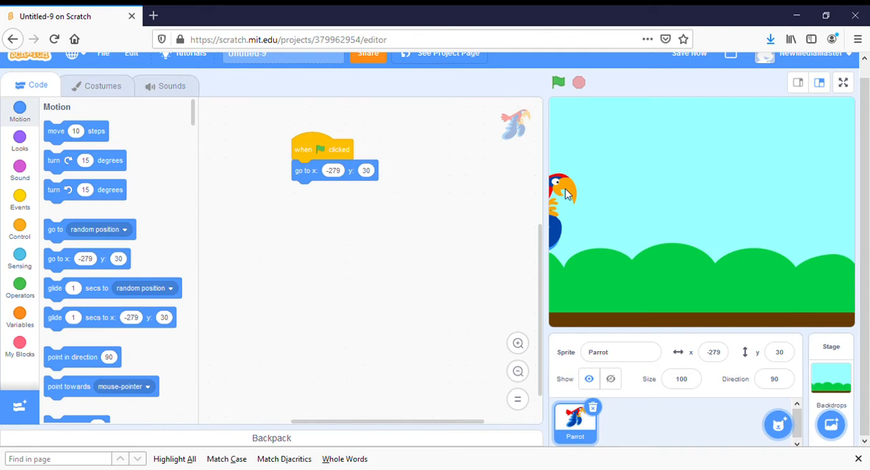
left_click(712, 352)
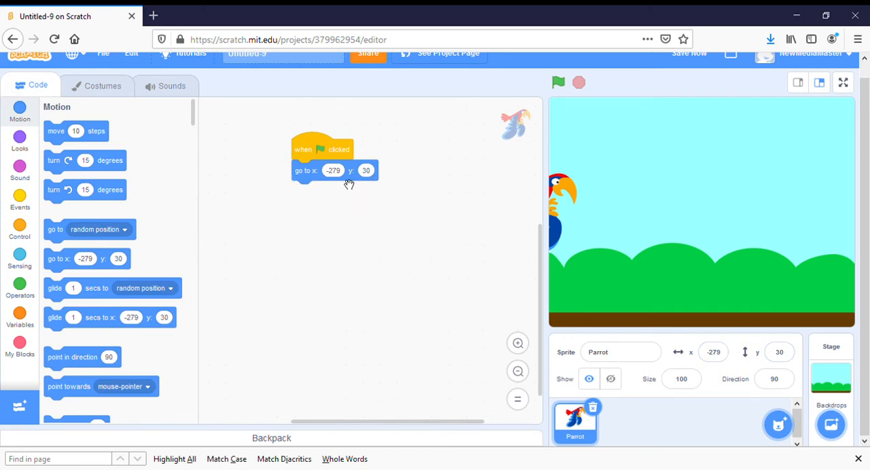
mouse_move(324, 185)
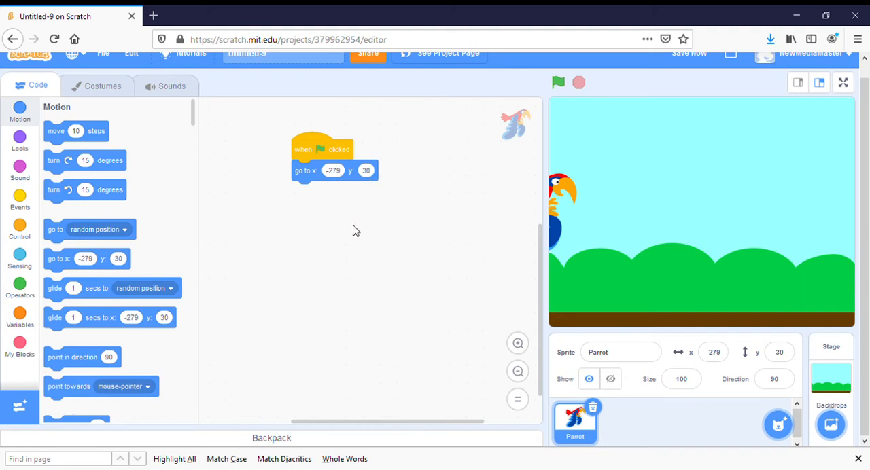
mouse_move(19, 138)
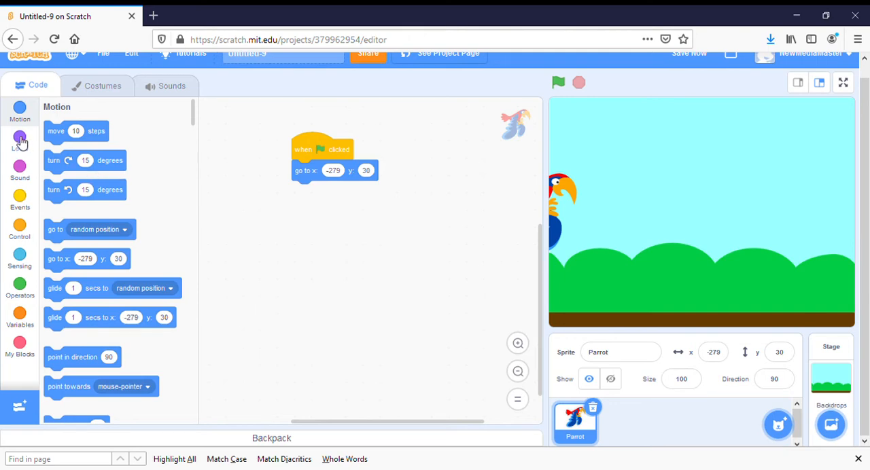
Add a 'switch costume to' block below it set to parrot-a
left_click(19, 139)
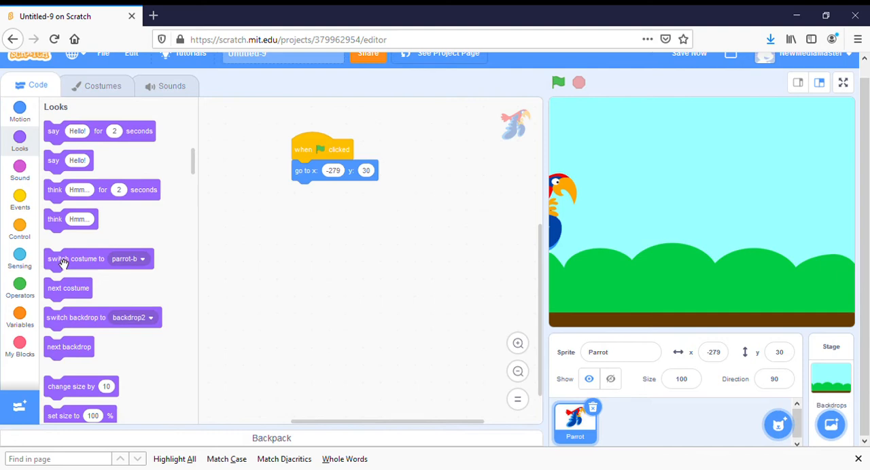
left_click_drag(76, 258, 319, 195)
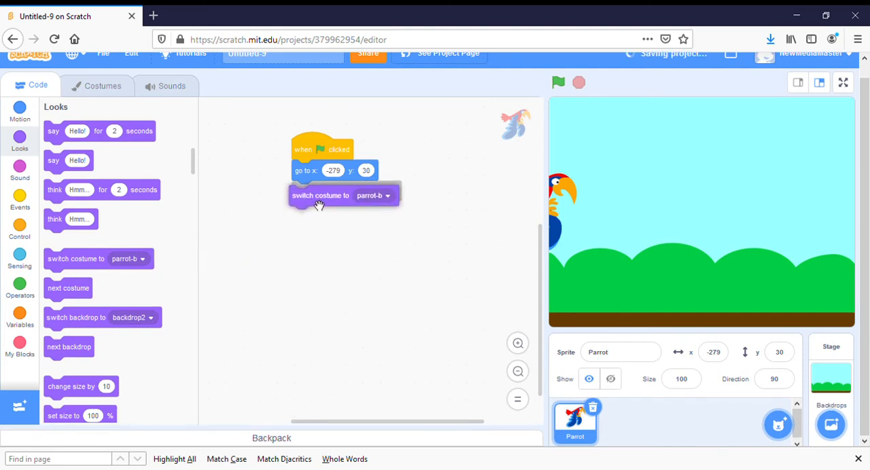
left_click(374, 195)
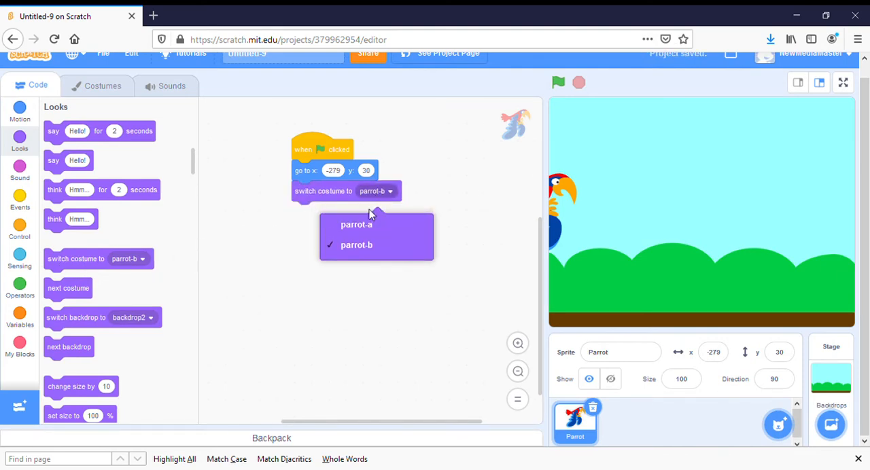
left_click(356, 224)
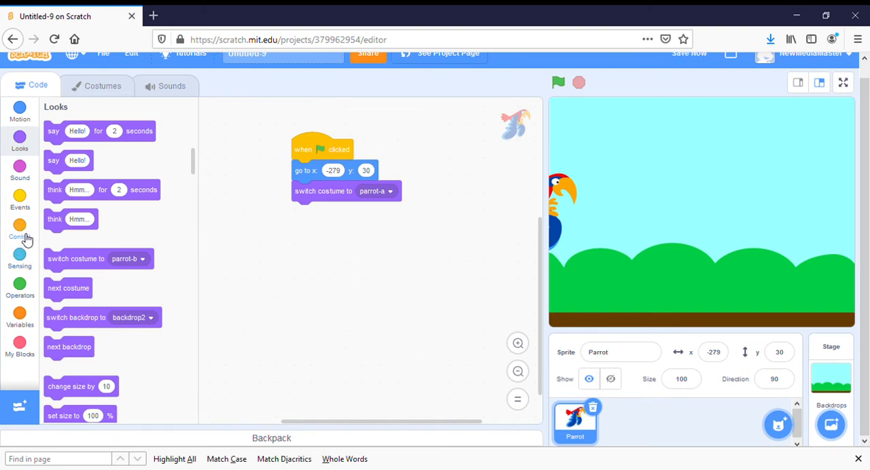
Attach an empty forever loop below the parrot-a costume switch
left_click(19, 230)
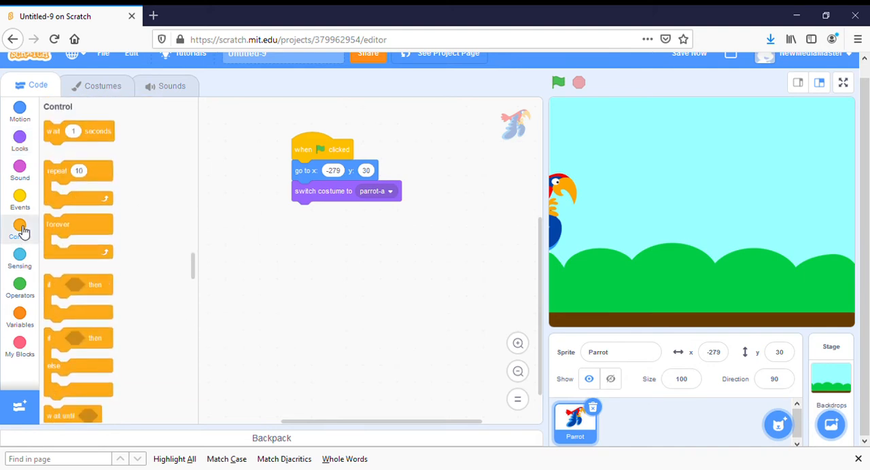
left_click_drag(79, 234, 327, 228)
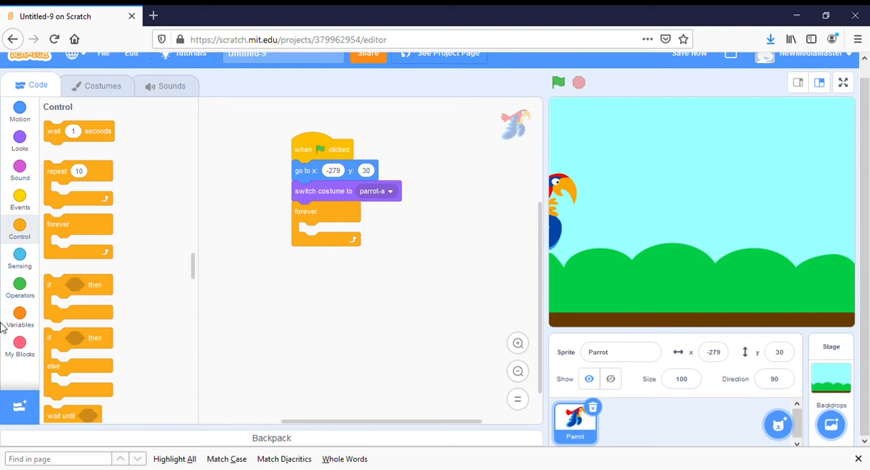
mouse_move(19, 115)
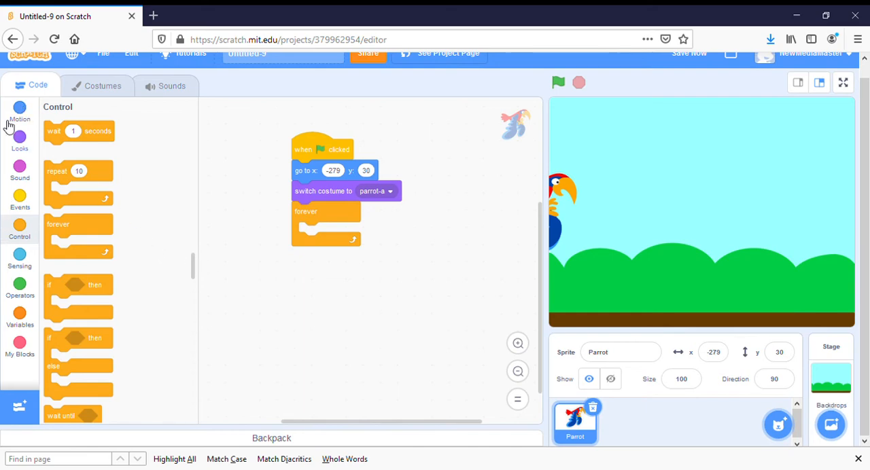
left_click(19, 109)
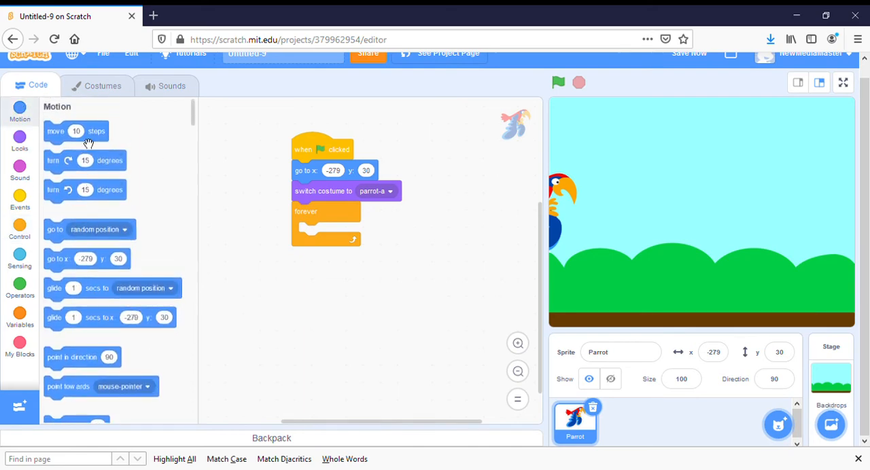
Build a loose stack of 'move 15 steps' followed by 'switch costume to parrot-b'
left_click_drag(77, 130, 343, 296)
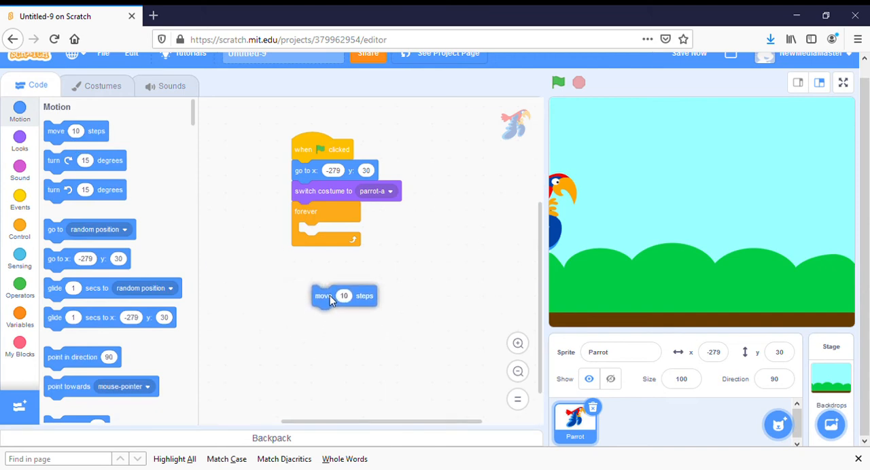
mouse_move(419, 329)
type("15")
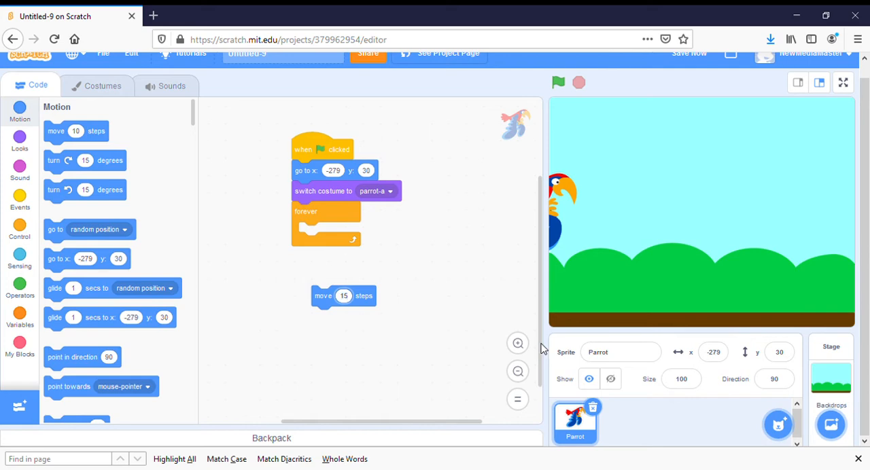
mouse_move(183, 234)
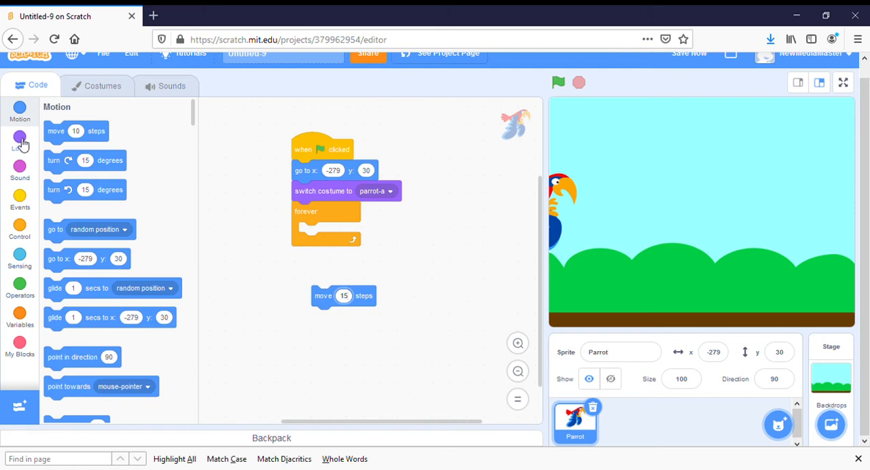
left_click(19, 139)
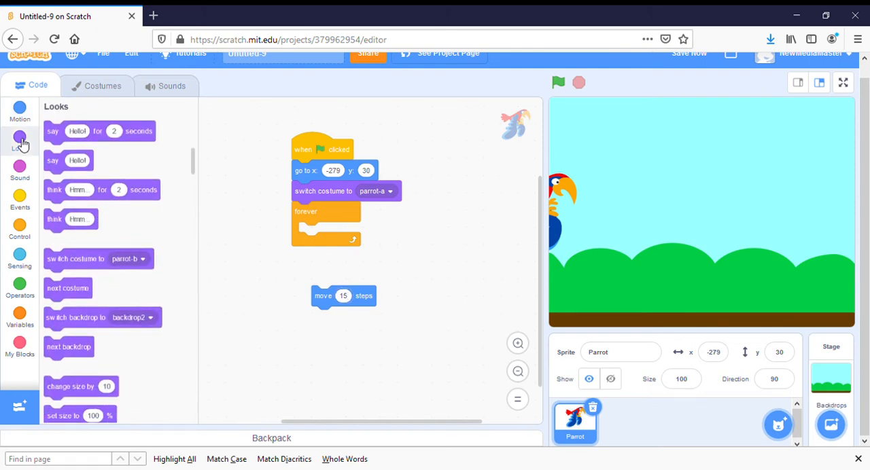
mouse_move(92, 265)
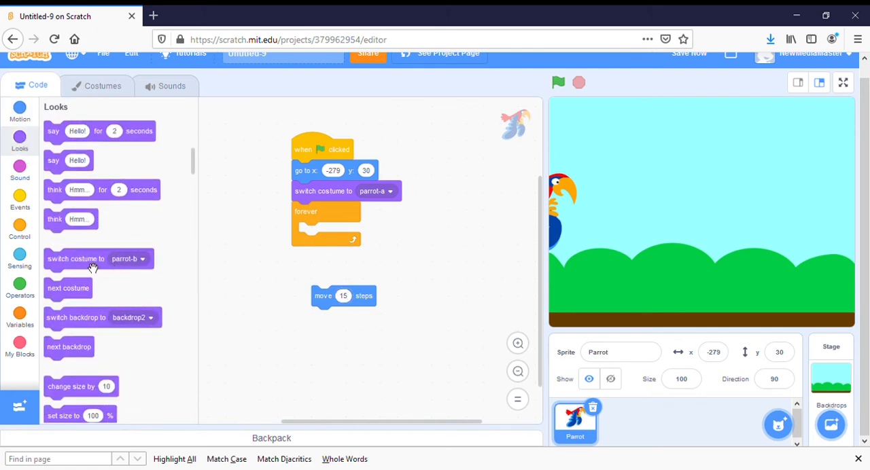
left_click_drag(74, 258, 342, 317)
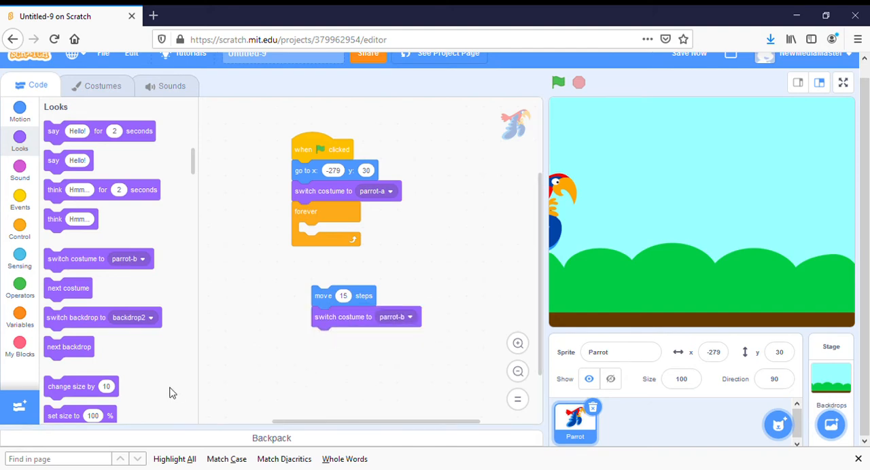
mouse_move(84, 281)
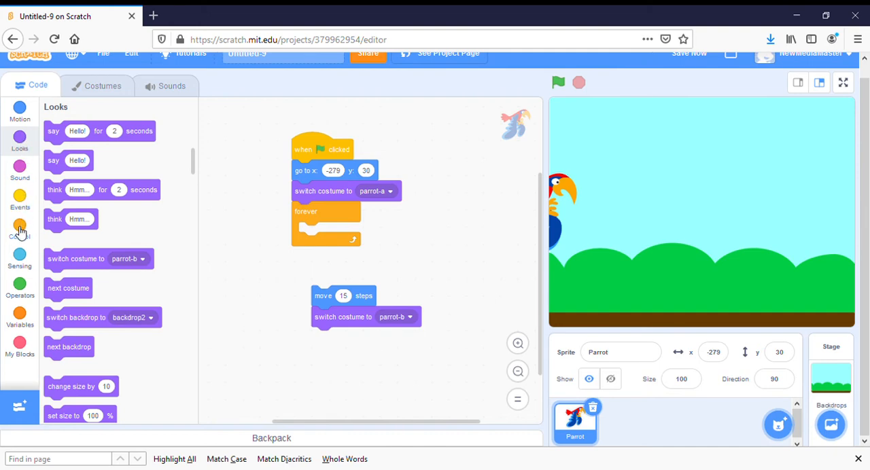
Attach a wait block under the costume switch and set its duration to 0.25 seconds
left_click(19, 229)
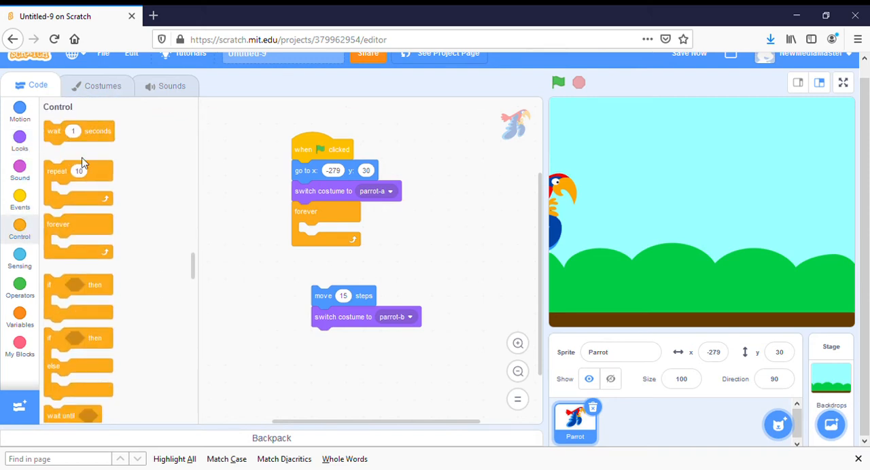
left_click_drag(74, 131, 342, 340)
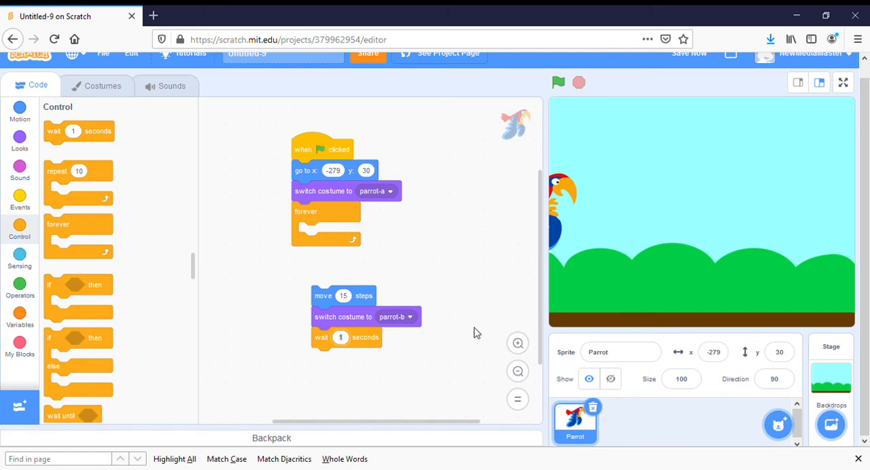
left_click(340, 338)
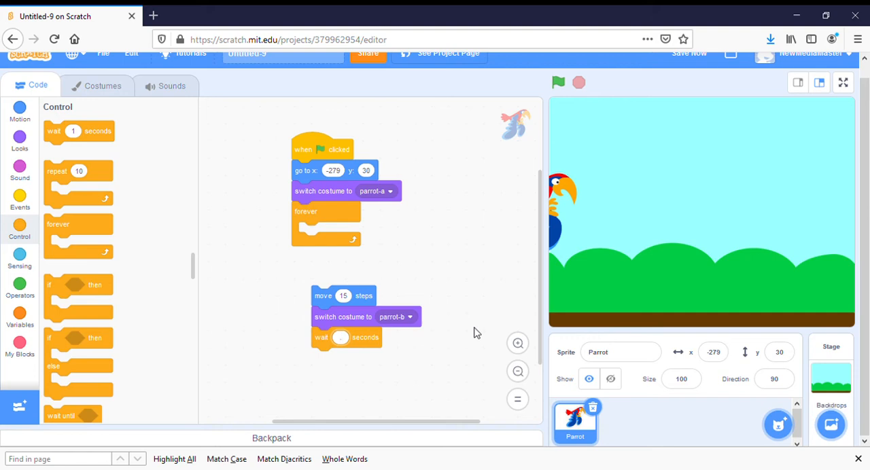
type("25")
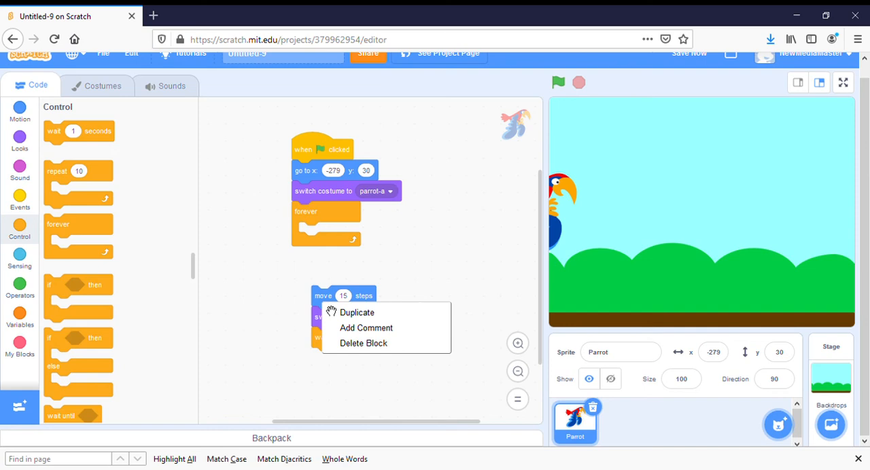
Duplicate the move-switch-wait stack with parrot-a and move all six blocks into the forever loop
left_click(356, 313)
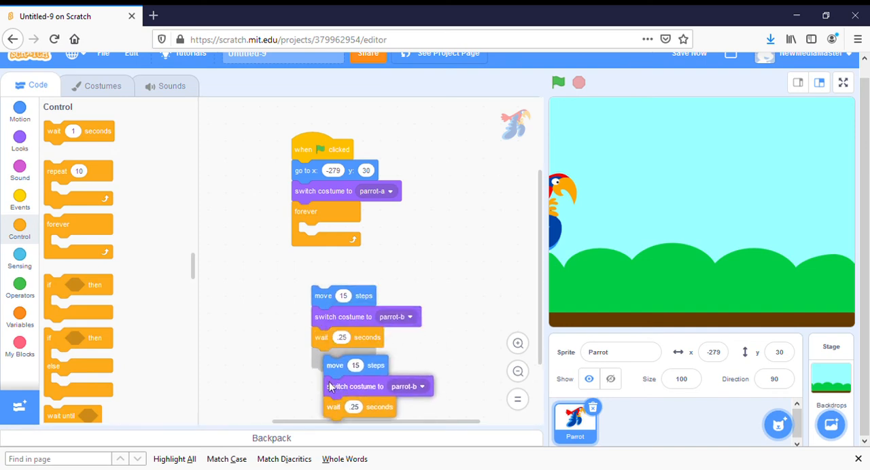
left_click(558, 81)
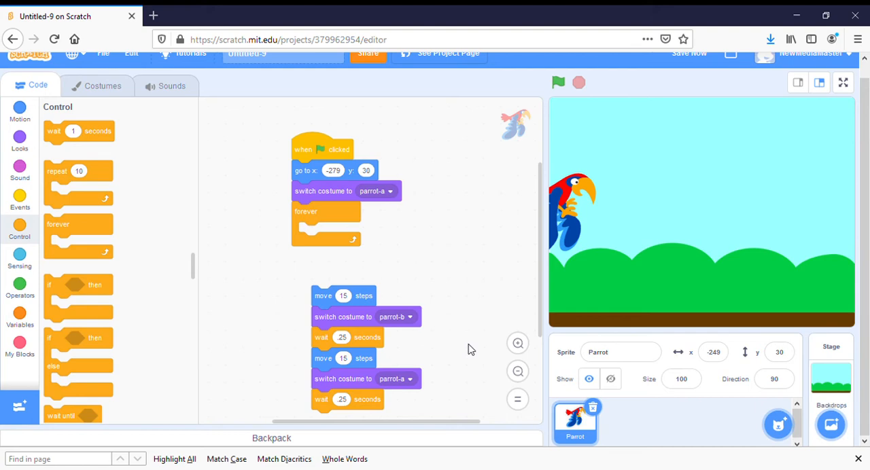
left_click_drag(324, 297, 323, 242)
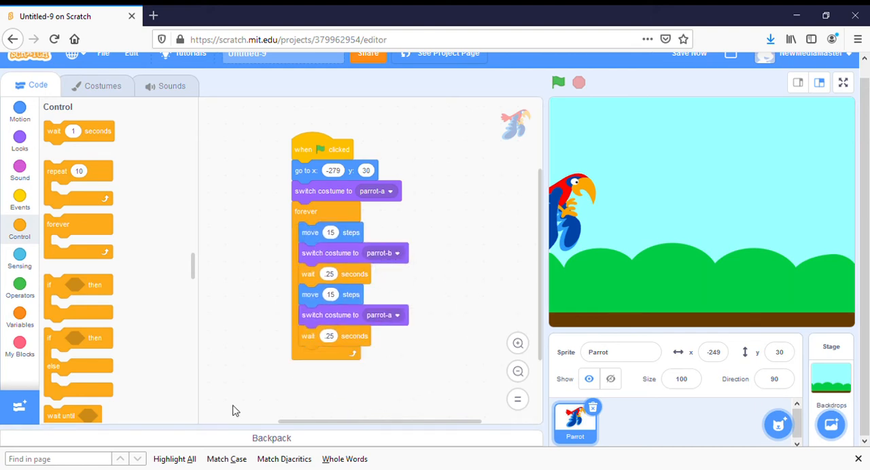
mouse_move(537, 155)
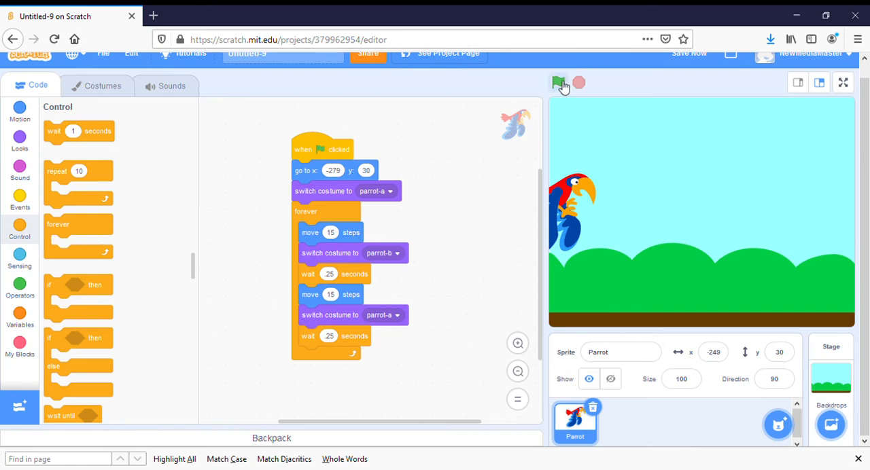
Run the script so the parrot flaps and flies off the right edge, then stop it
left_click(558, 82)
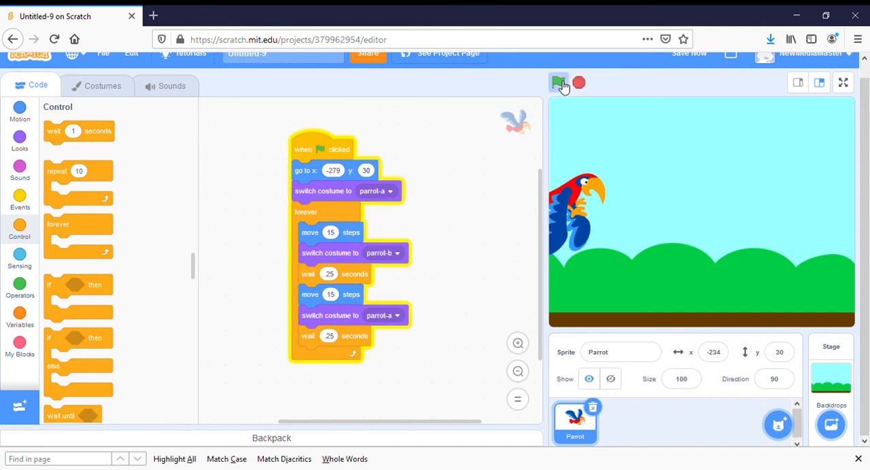
left_click(558, 81)
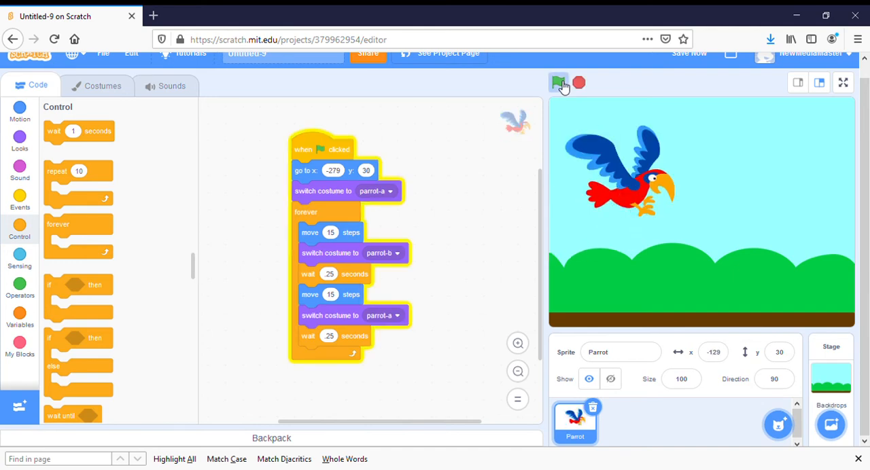
left_click(557, 82)
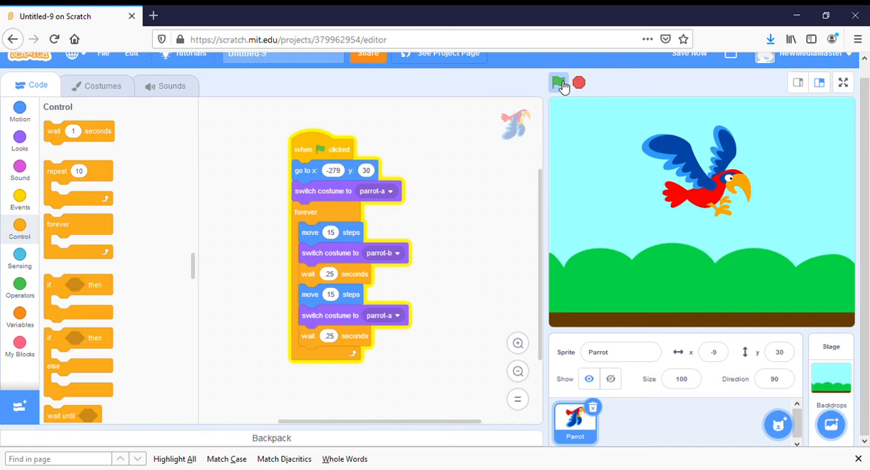
left_click(558, 82)
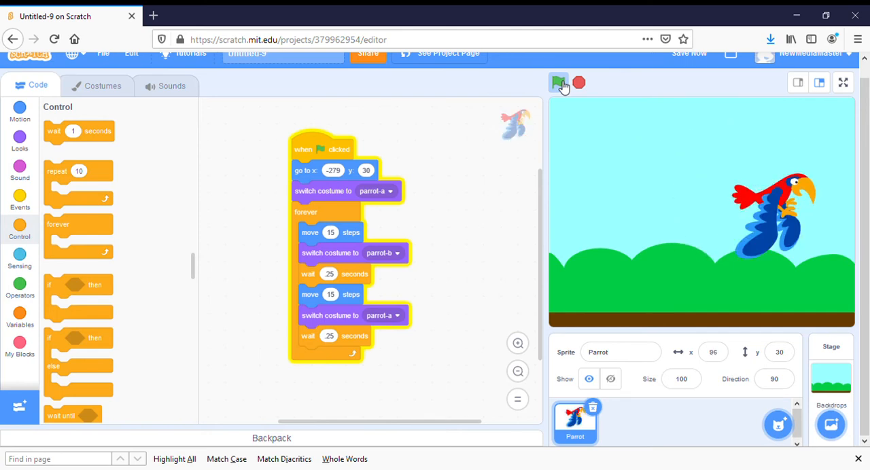
left_click(557, 82)
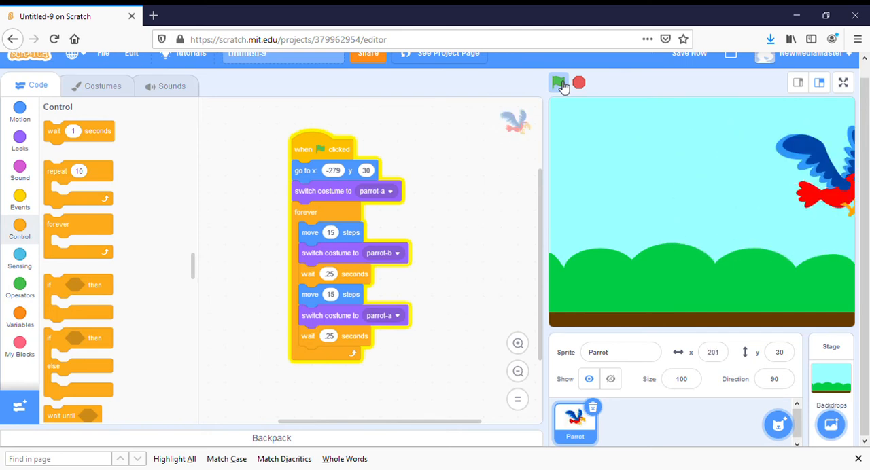
left_click(558, 82)
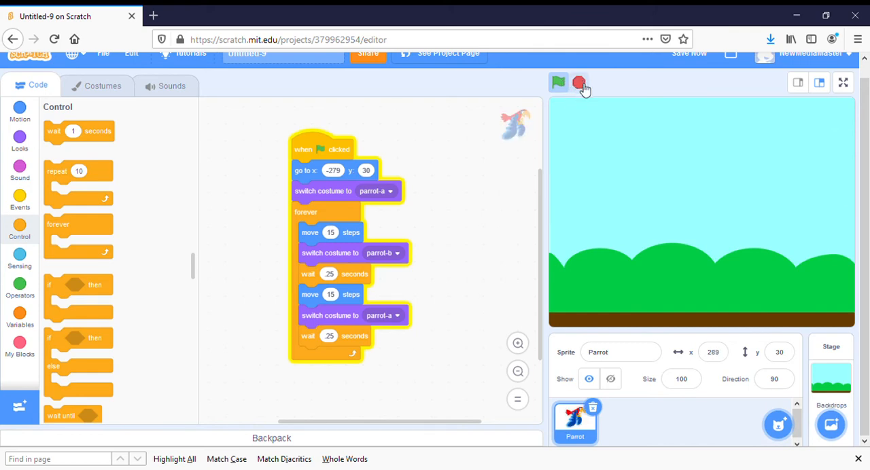
left_click(558, 82)
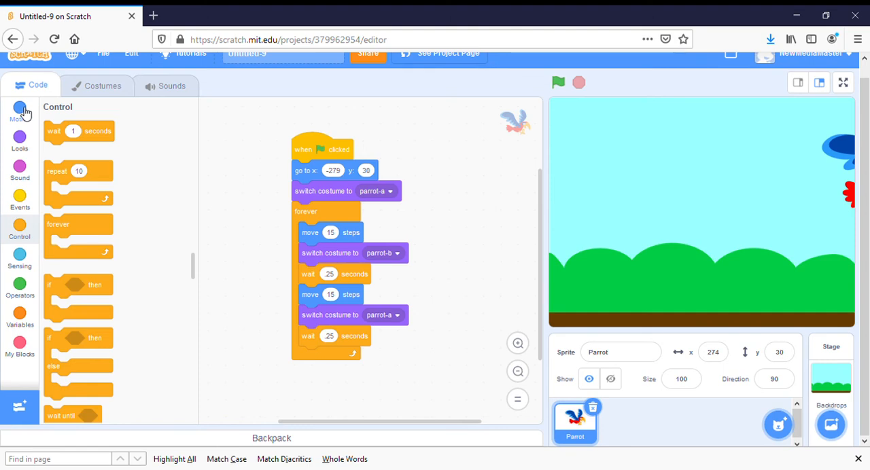
Attach an 'if on edge, bounce' block at the bottom of the forever loop
left_click(19, 108)
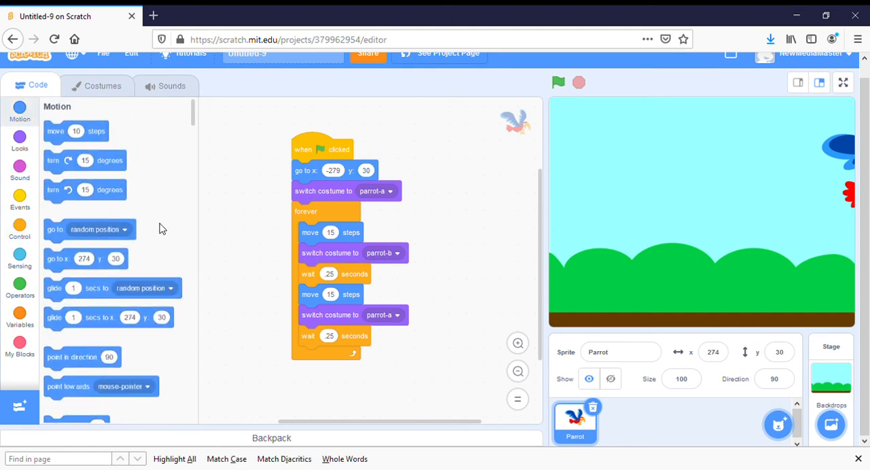
scroll("down", 3)
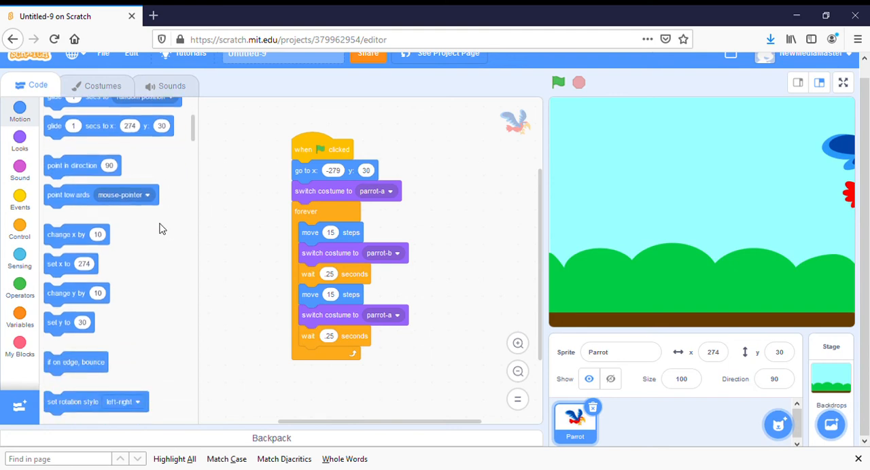
left_click_drag(76, 362, 246, 364)
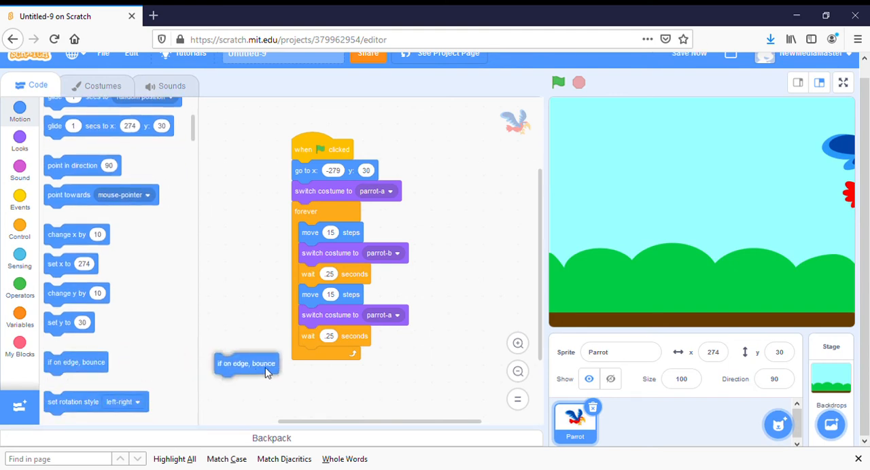
left_click_drag(246, 364, 331, 356)
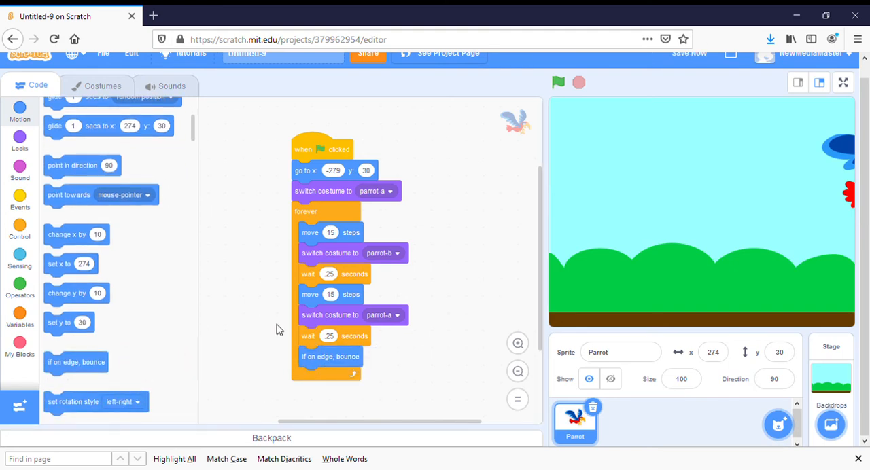
mouse_move(467, 190)
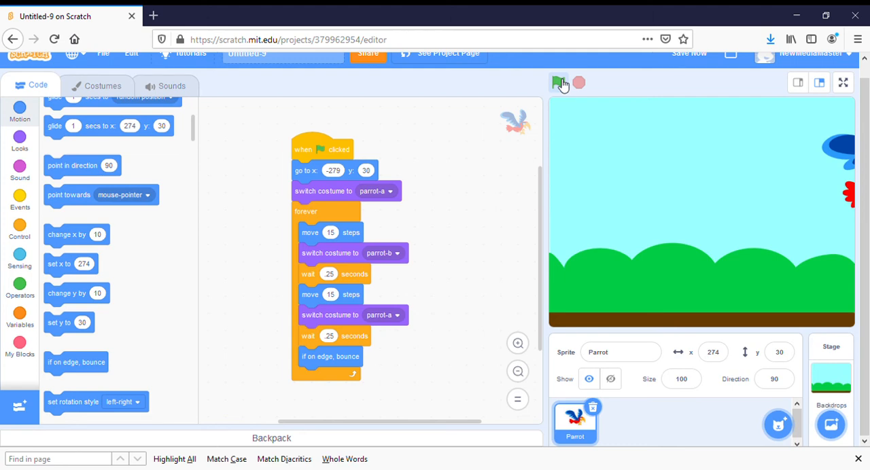
Run the script from the green flag repeatedly, watching the parrot bounce at the edges and flip upside down heading left
left_click(558, 82)
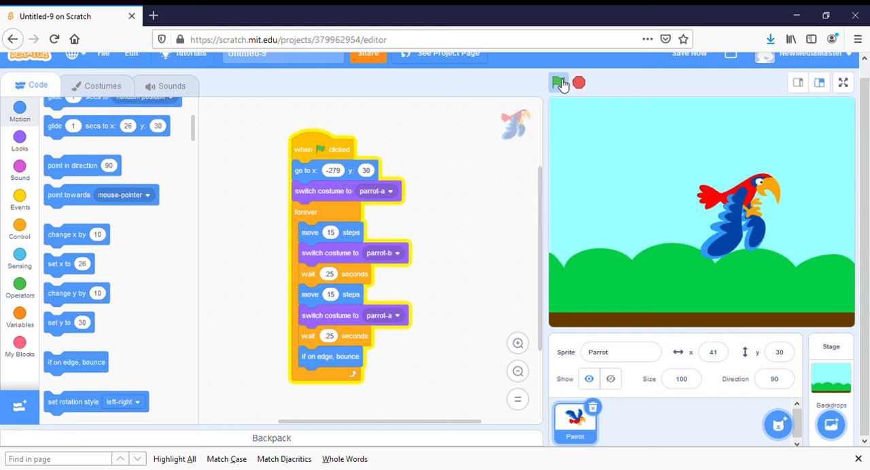
left_click(557, 81)
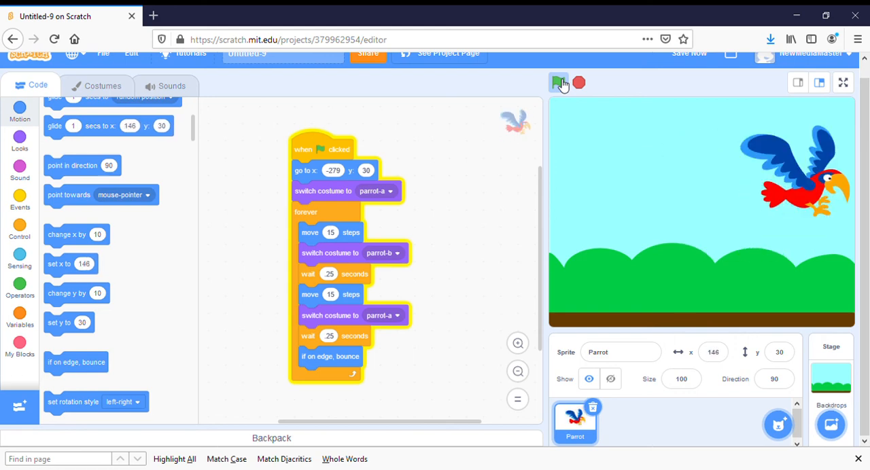
left_click(558, 81)
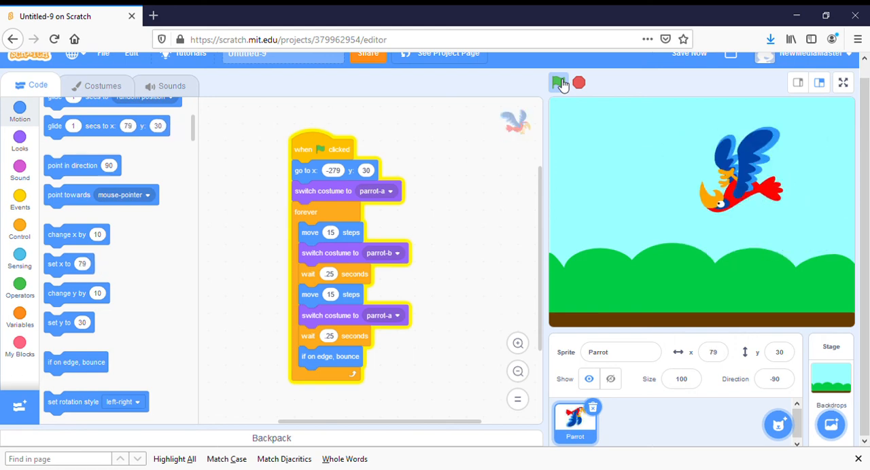
left_click(557, 81)
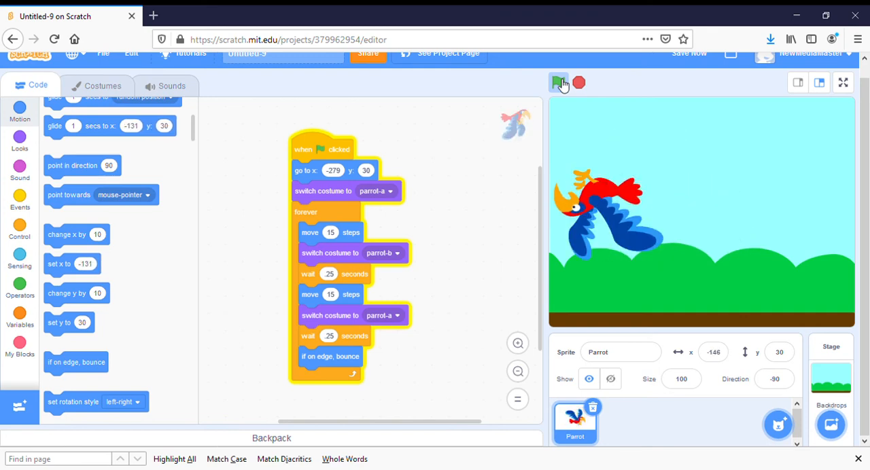
left_click(557, 81)
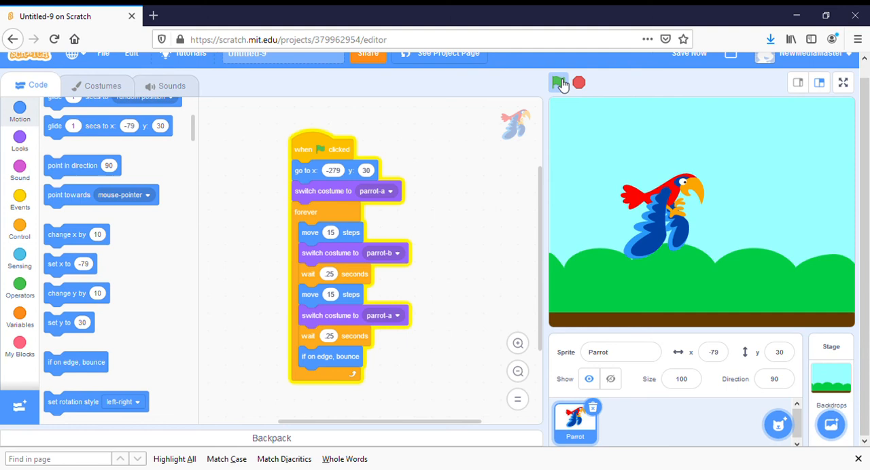
left_click(557, 81)
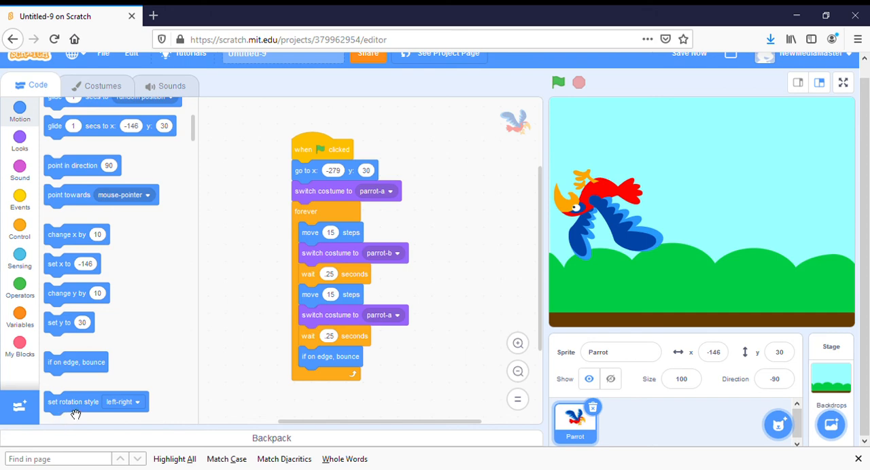
Add a 'set rotation style left-right' Motion block at the bottom of the parrot's forever loop
left_click_drag(76, 402, 326, 378)
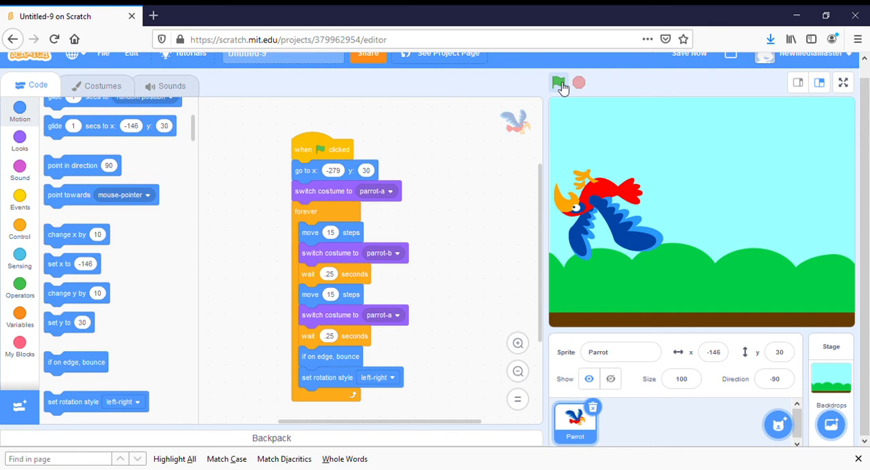
Run the script from the green flag repeatedly, confirming the parrot flies upright in both directions
left_click(557, 81)
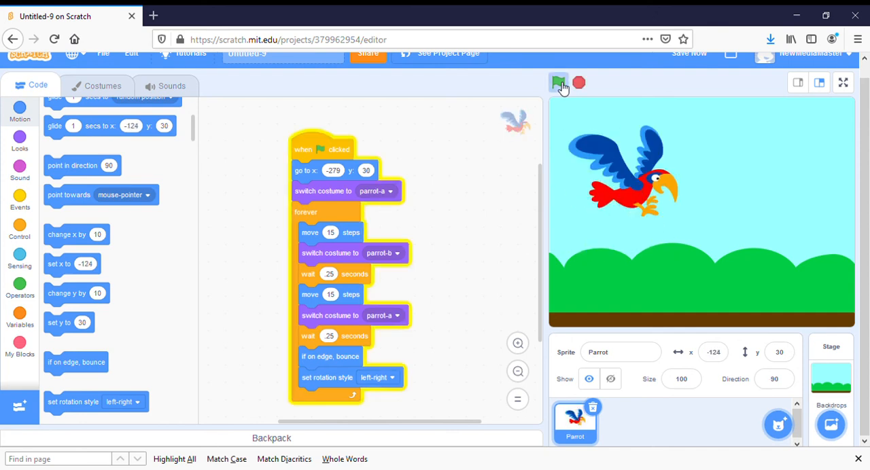
left_click(557, 82)
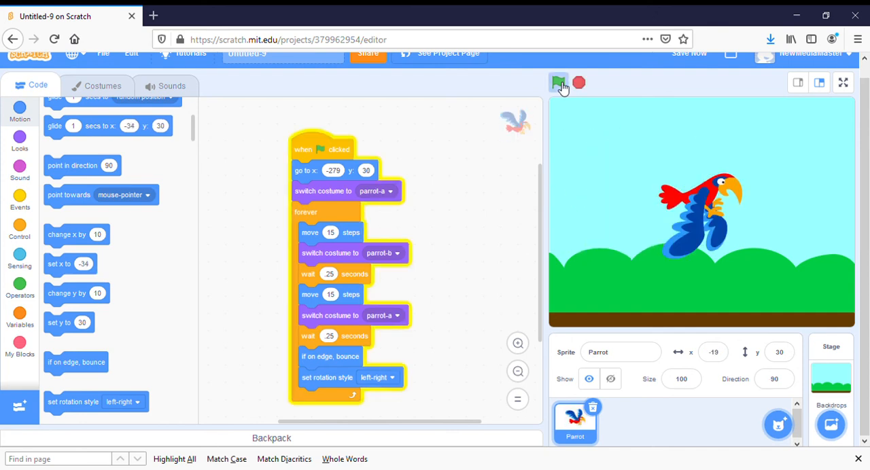
left_click(558, 82)
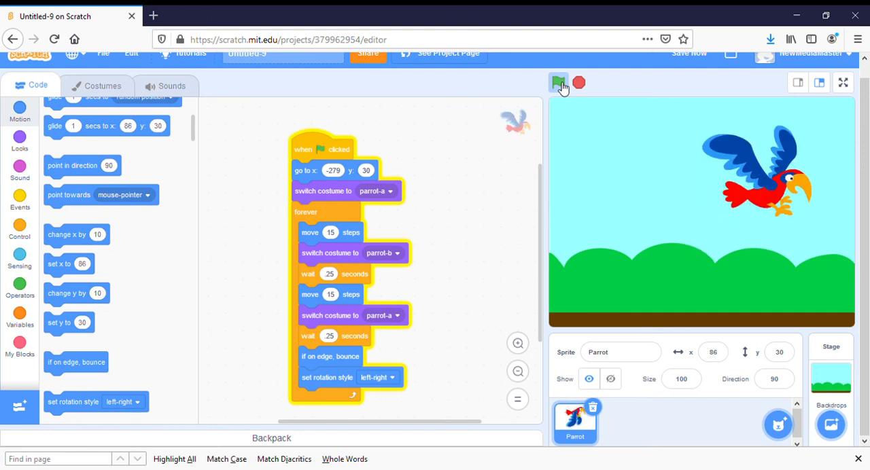
left_click(557, 81)
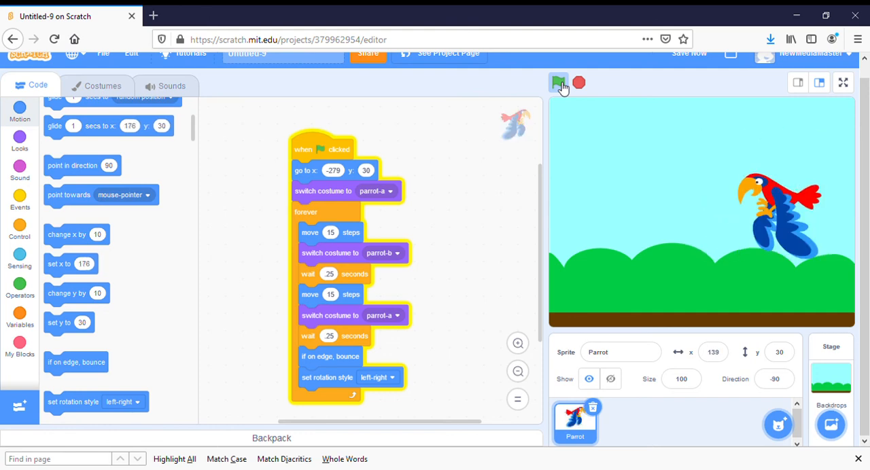
left_click(557, 82)
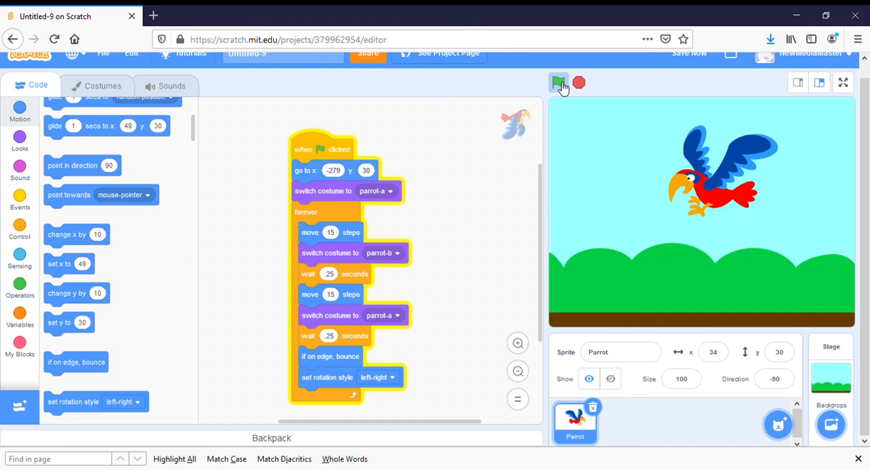
left_click(557, 81)
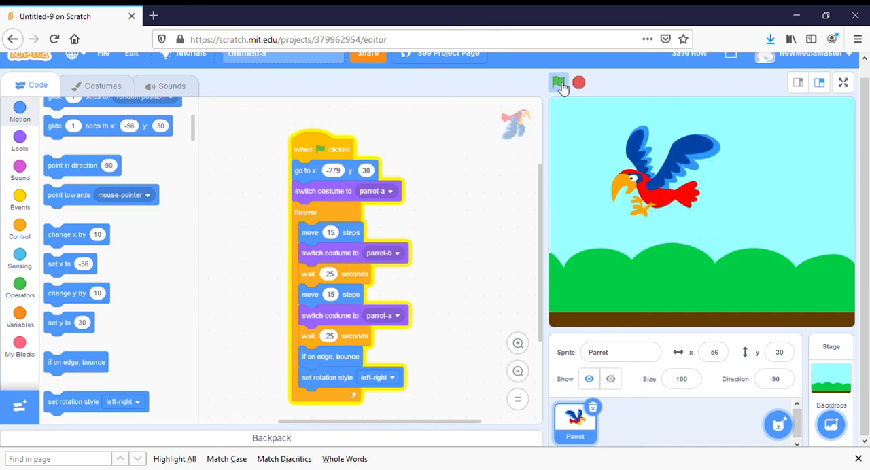
left_click(557, 81)
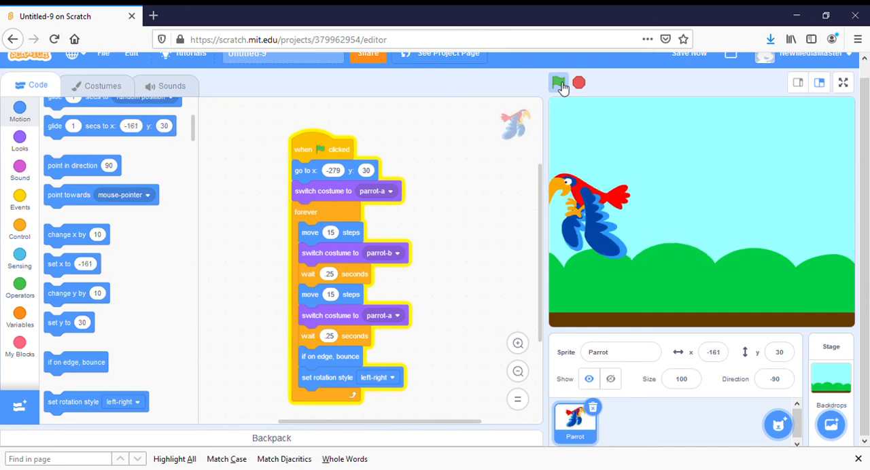
left_click(557, 82)
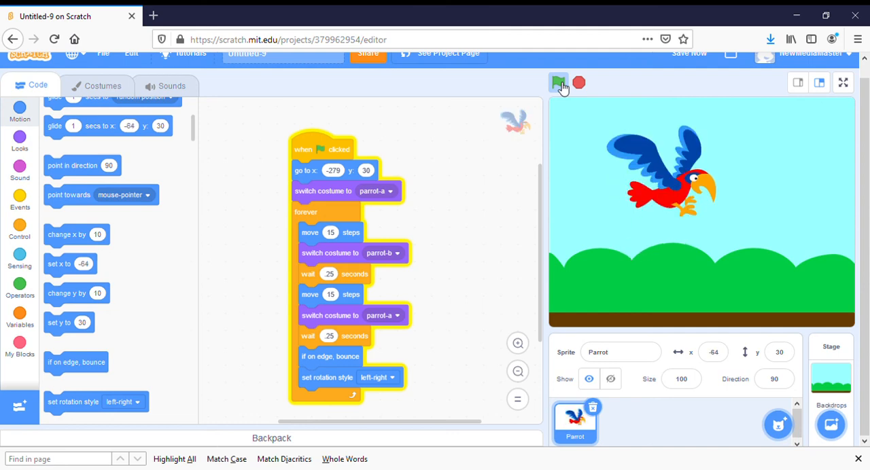
left_click(557, 81)
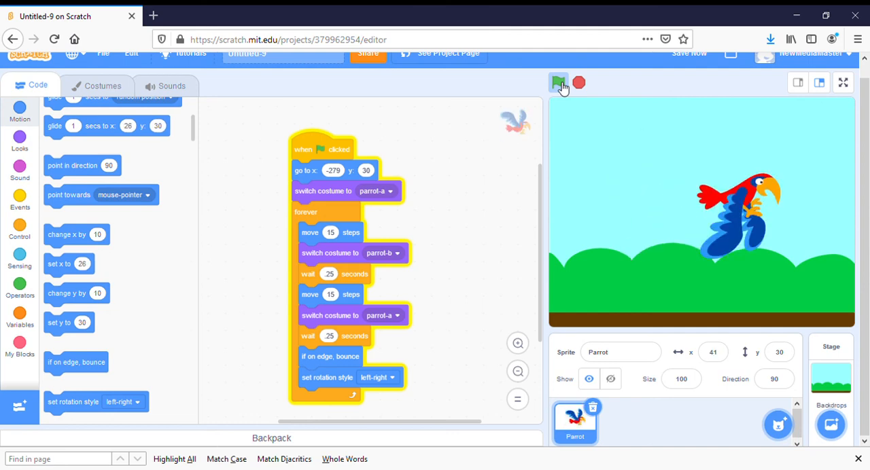
Switch the block palette to Events and then to the Control category
left_click(557, 81)
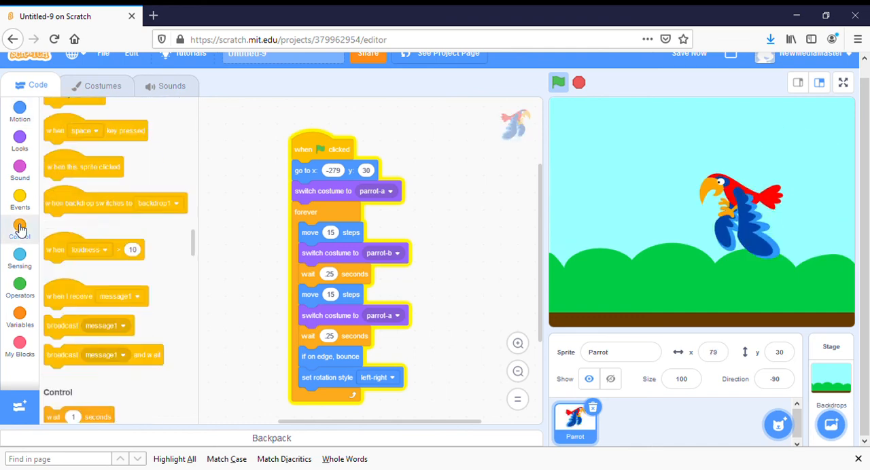
left_click(19, 231)
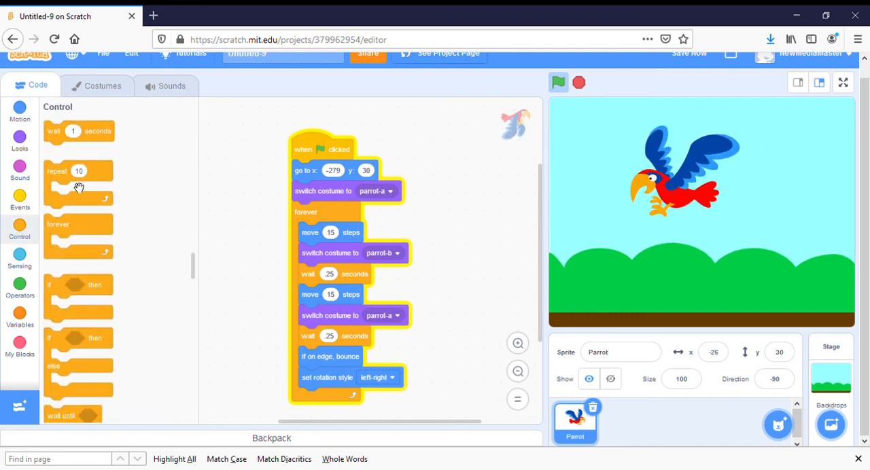